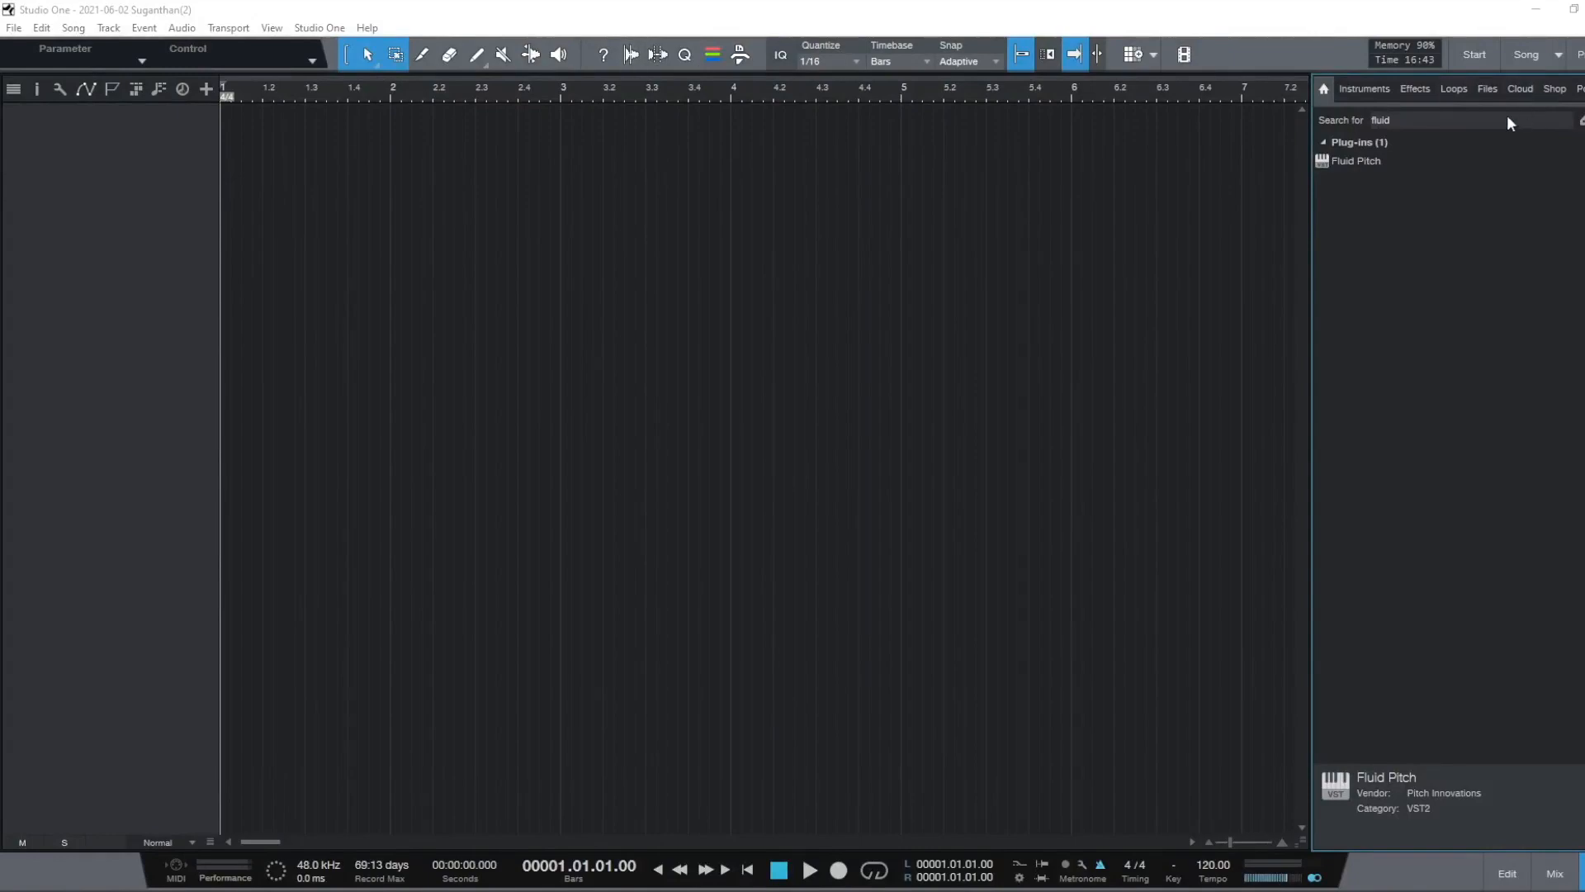
Step: Select the Fluid Pitch VST2 plug-in from the Browser search results
{"action": "left_click", "coordinate": [1357, 160]}
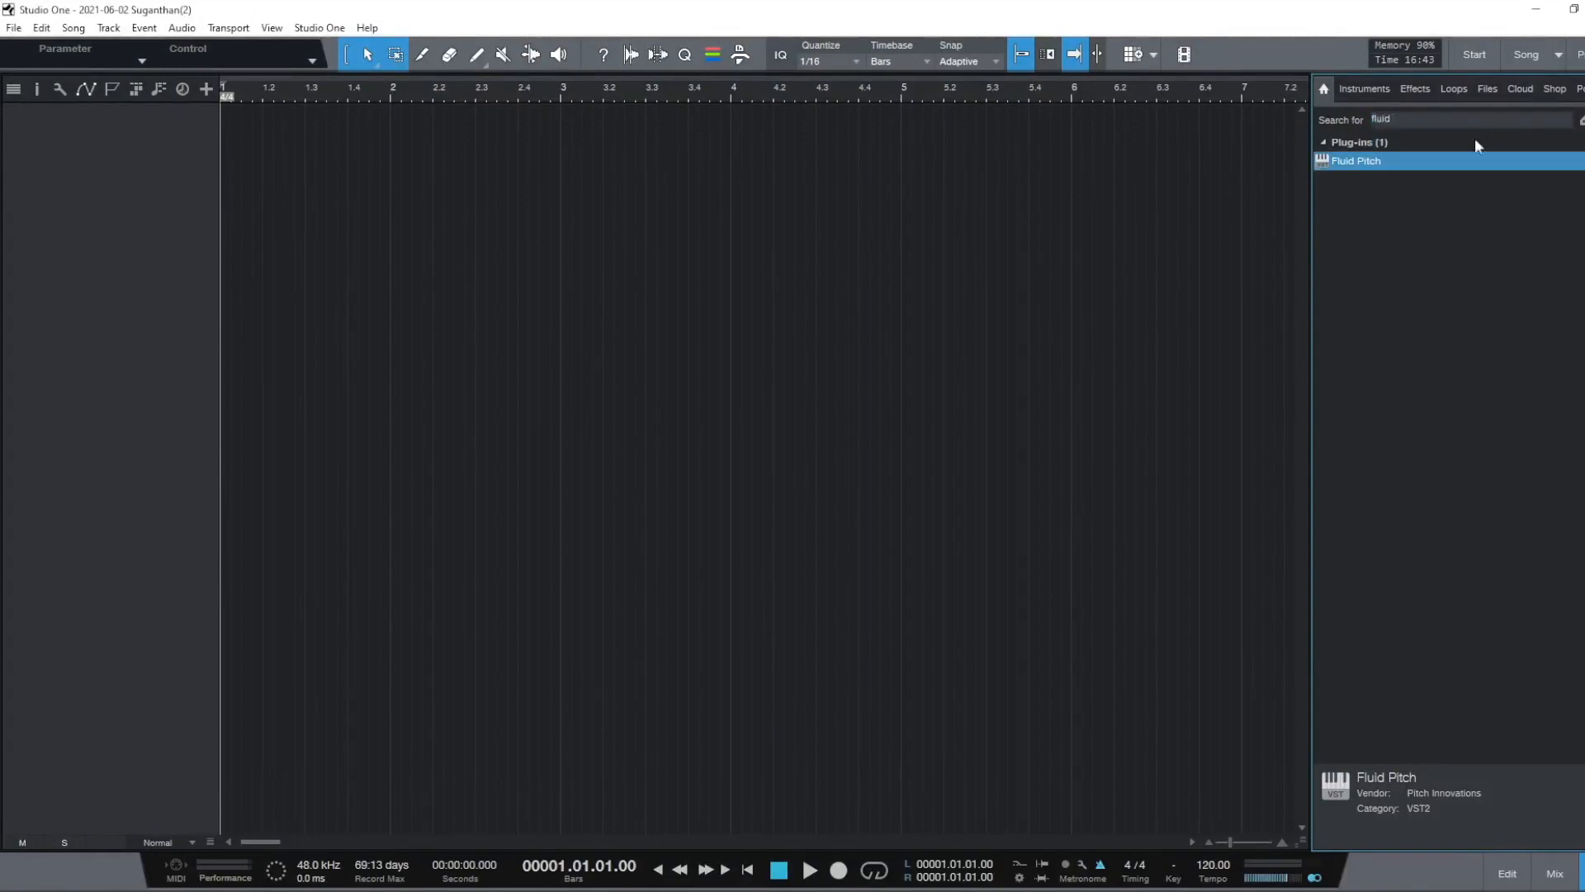
{"action": "mouse_move", "coordinate": [1374, 730]}
{"action": "type", "text": "mai"}
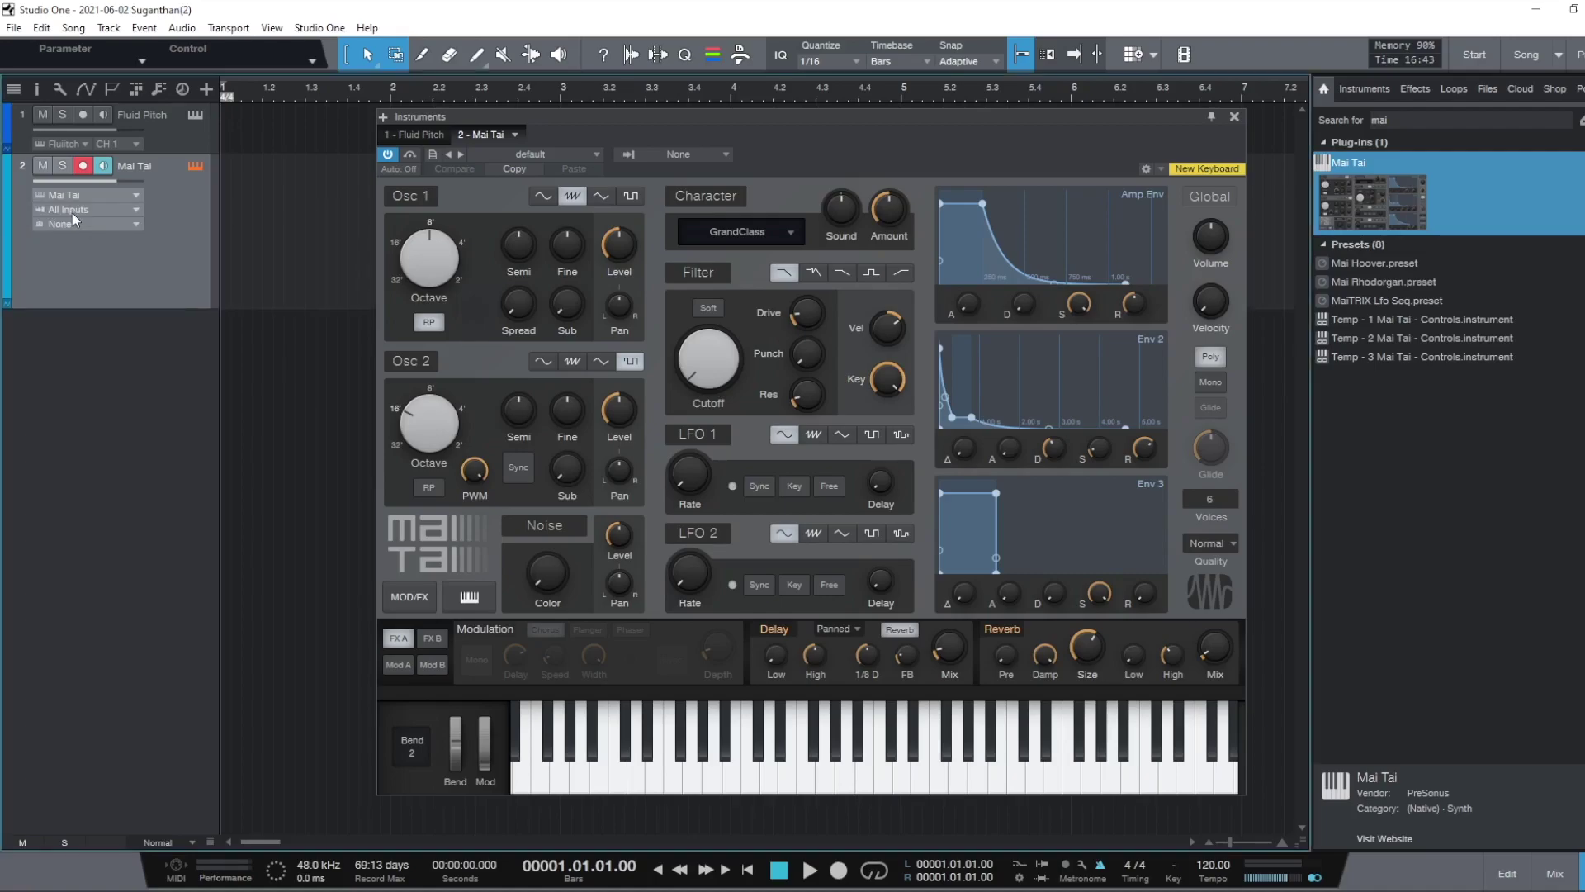
{"action": "mouse_move", "coordinate": [74, 216]}
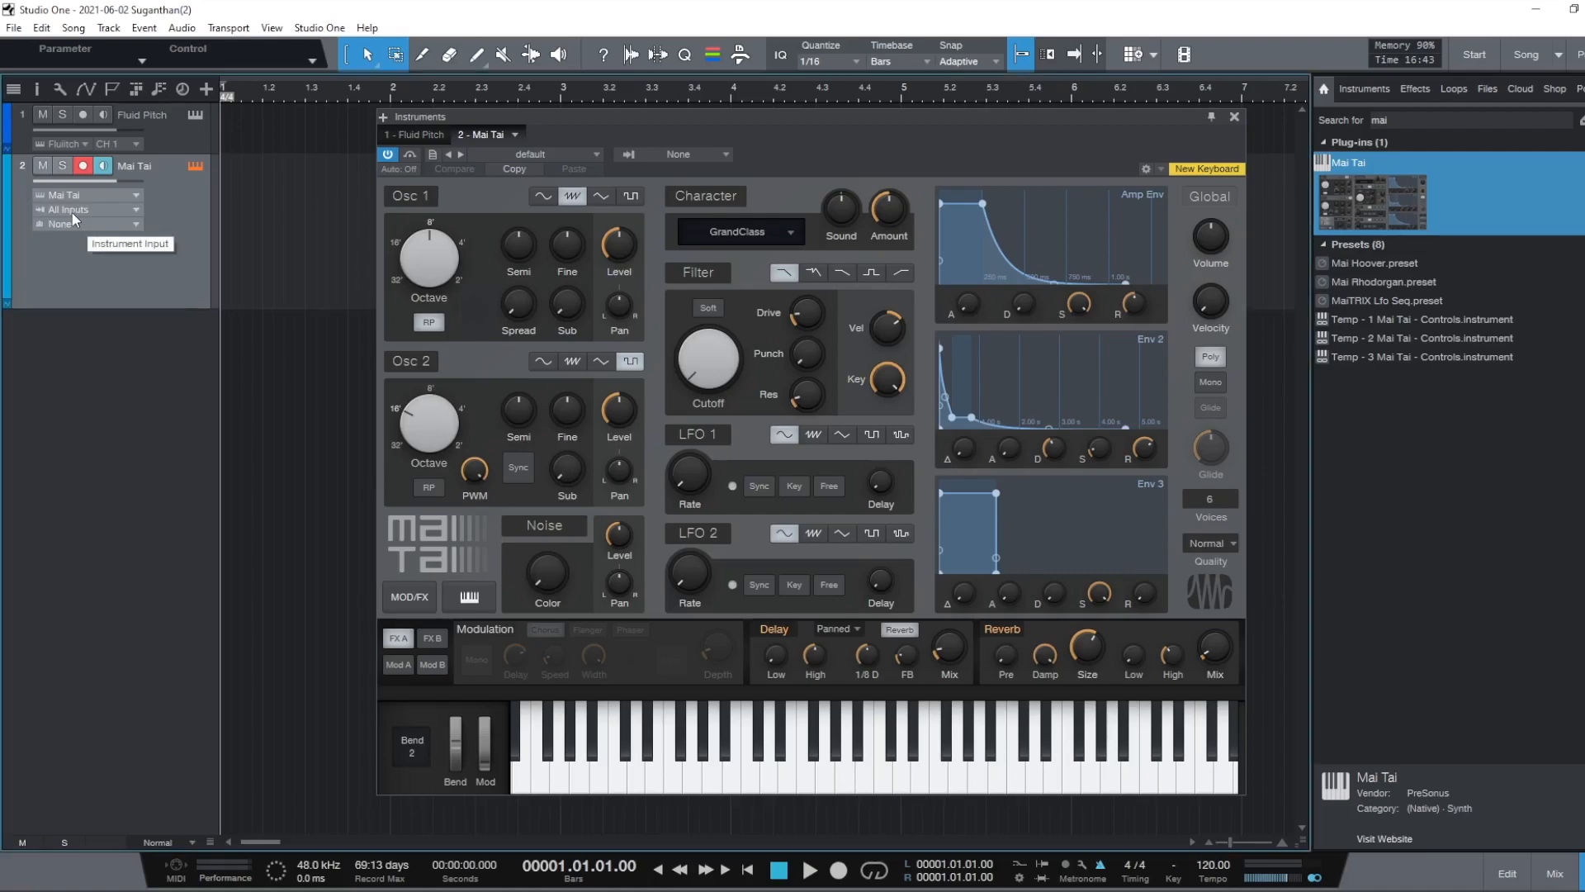
Step: Set the Mai Tai track's instrument input to Fluid Pitch CH 1 and show the Fluid Pitch editor
{"action": "left_click", "coordinate": [79, 210]}
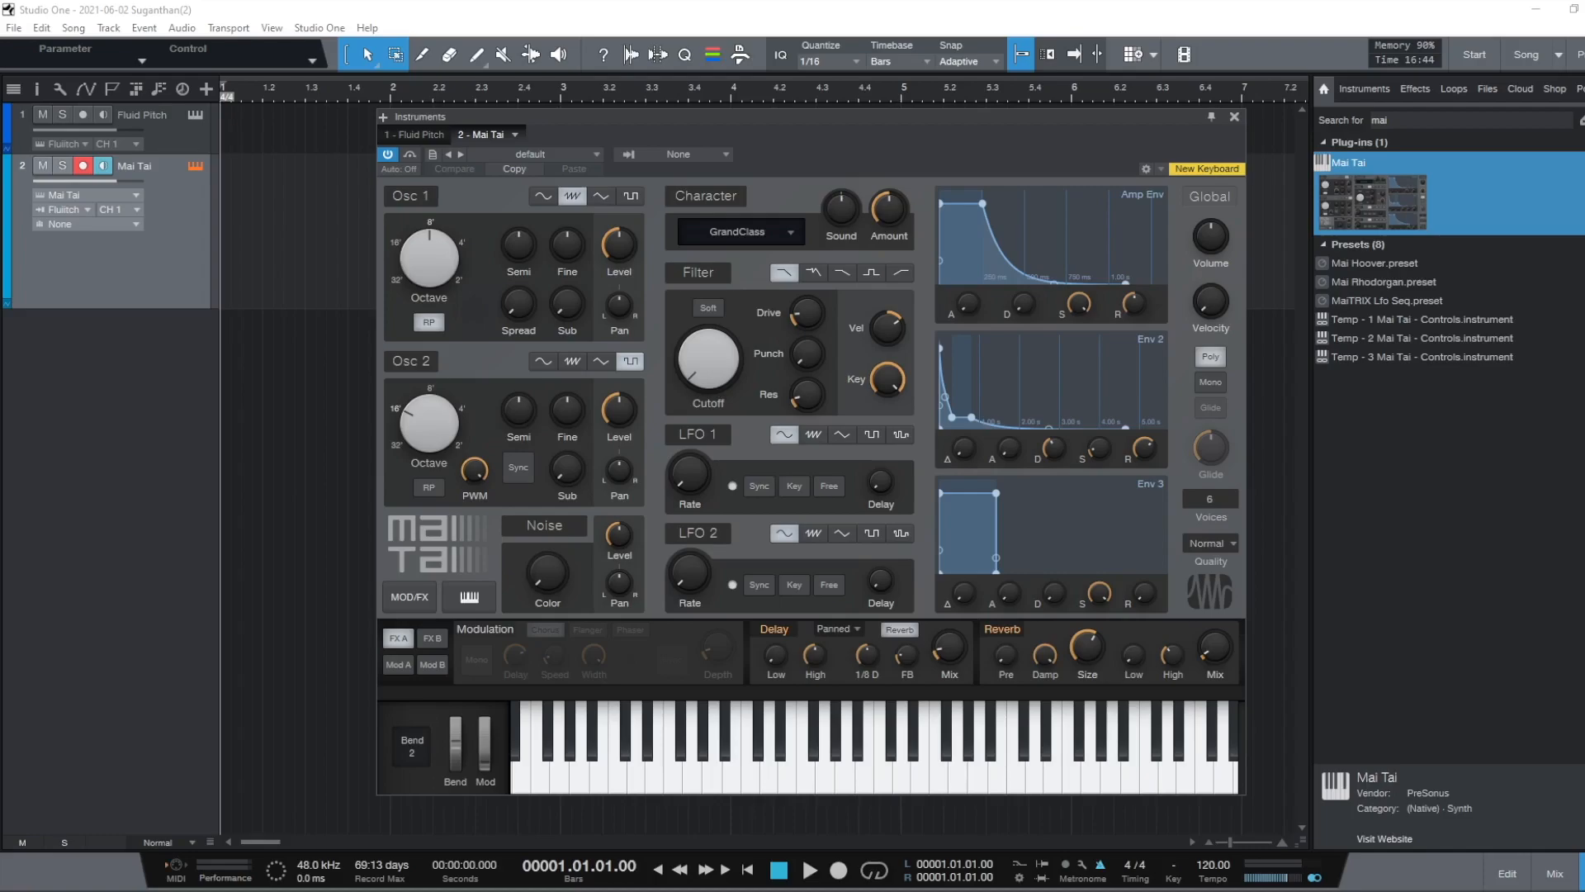
{"action": "mouse_move", "coordinate": [175, 279]}
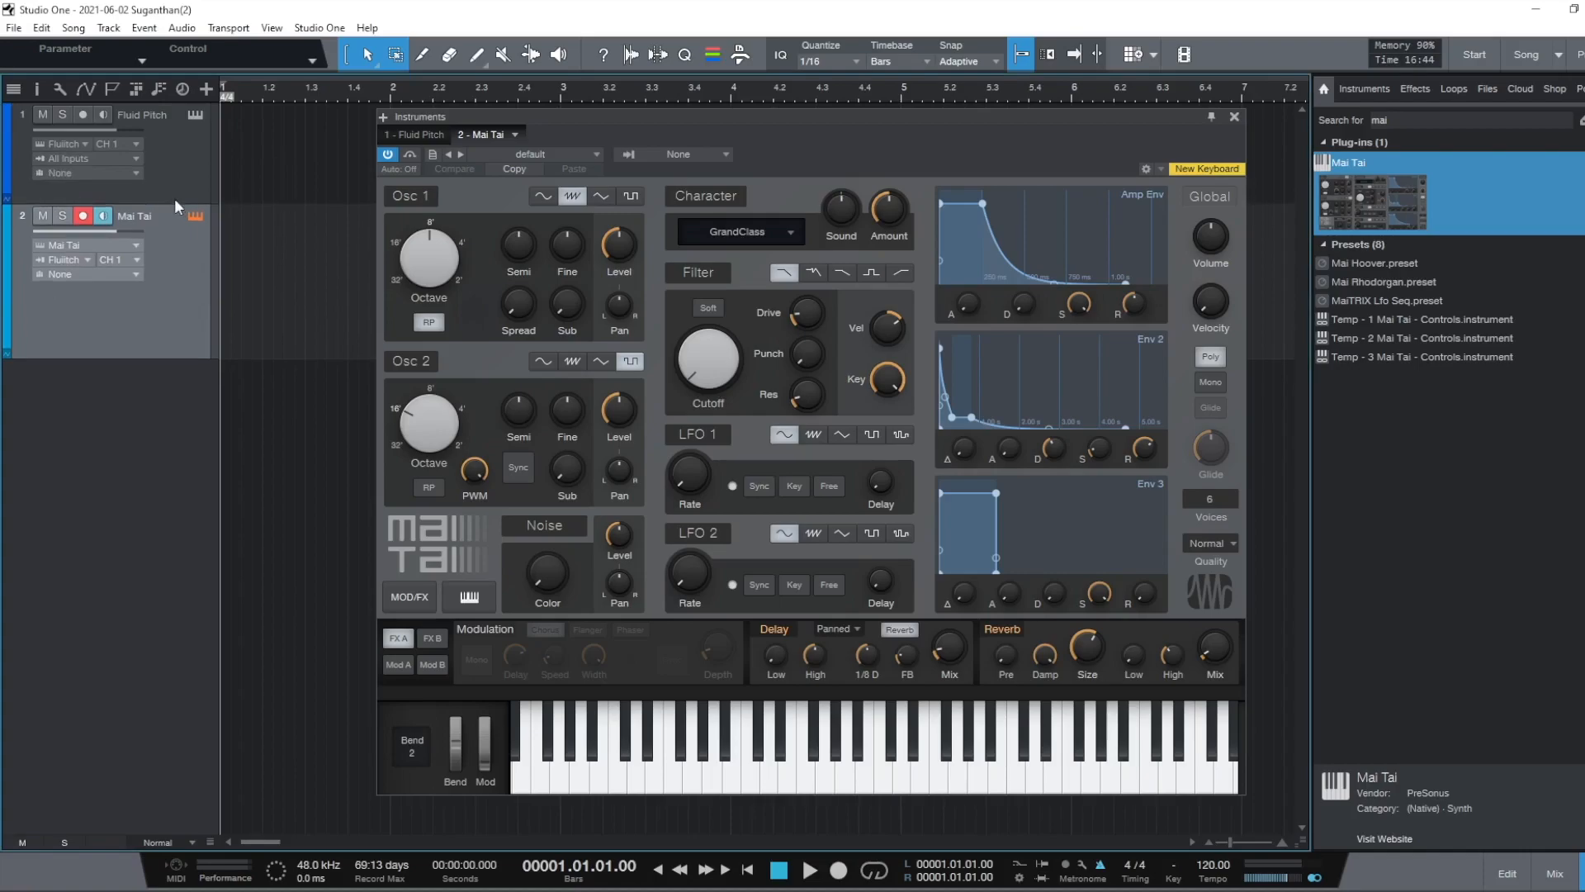
{"action": "left_click", "coordinate": [413, 134]}
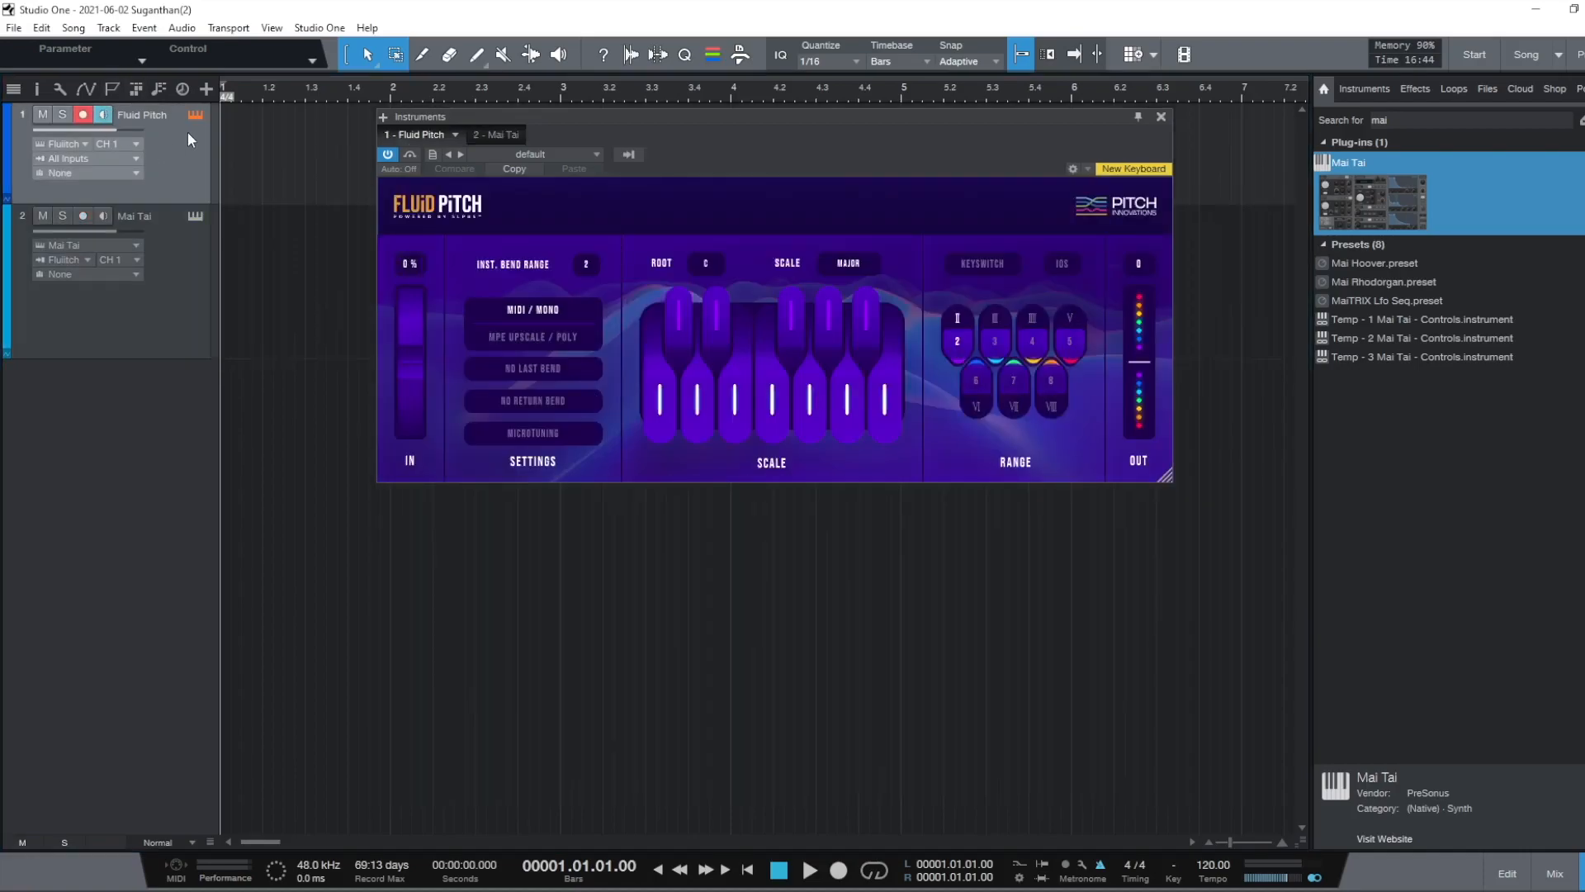
{"action": "mouse_move", "coordinate": [103, 218]}
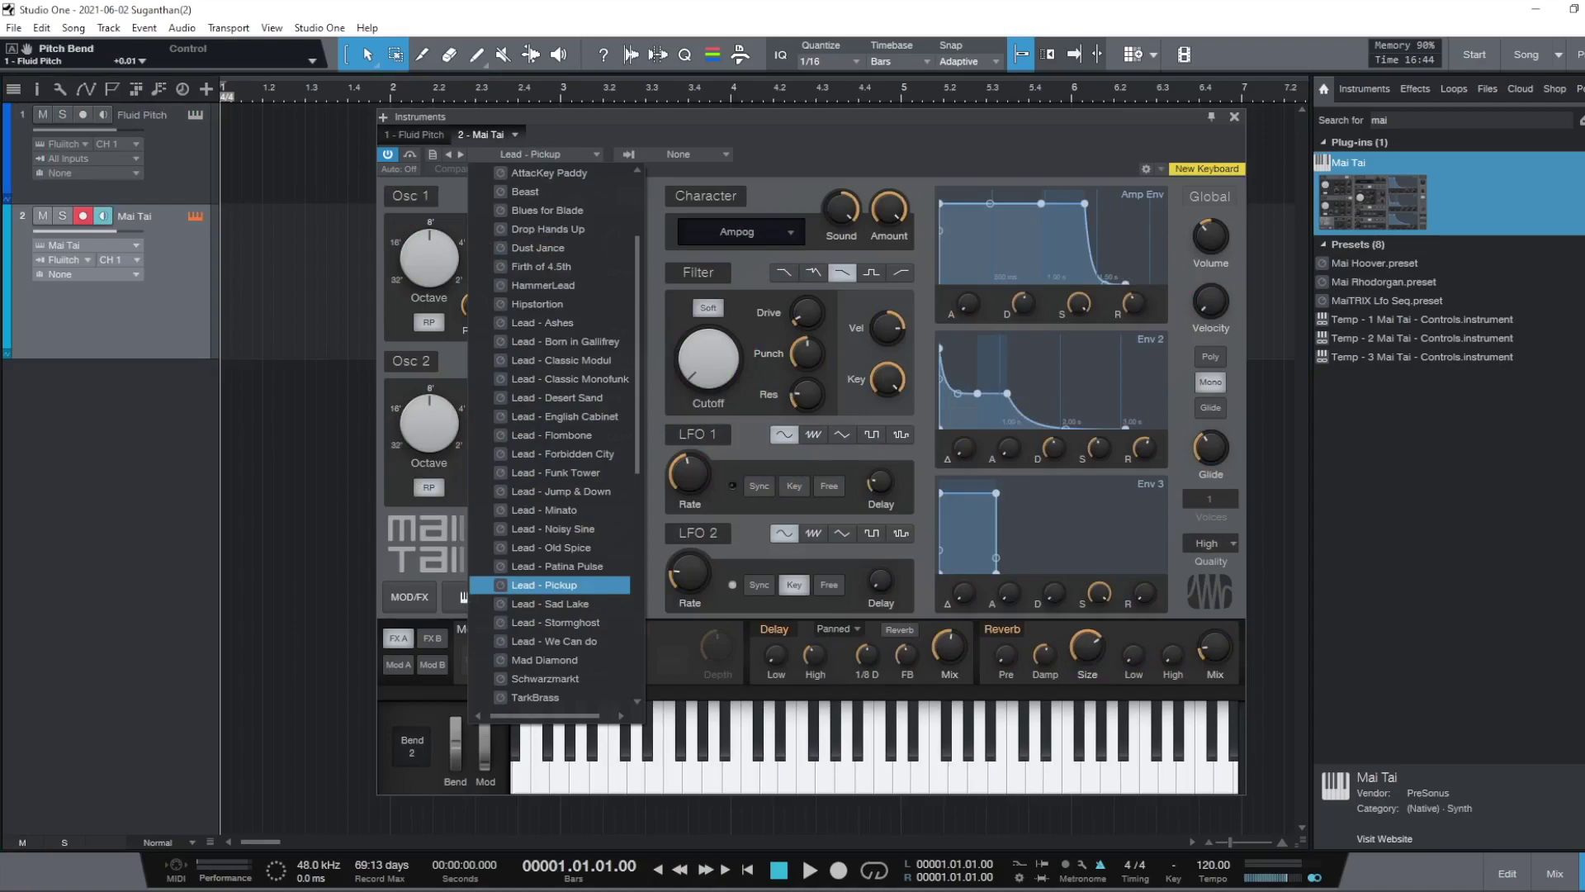
Step: Load the Lead - Sad Lake preset on Mai Tai and return to the Fluid Pitch editor
{"action": "left_click", "coordinate": [550, 604]}
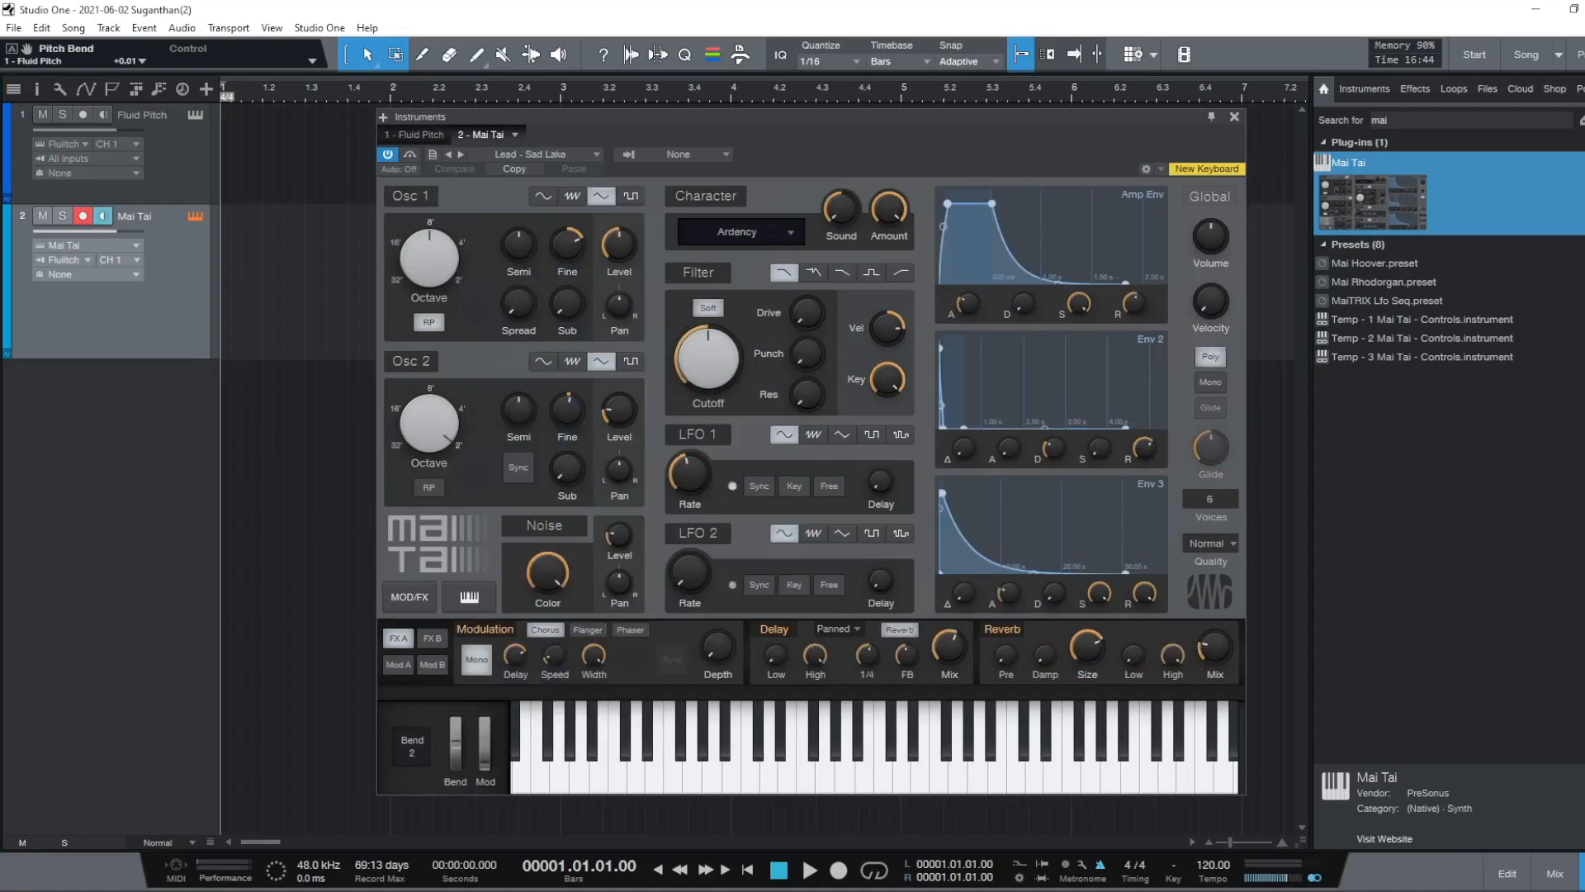
{"action": "left_click", "coordinate": [413, 134]}
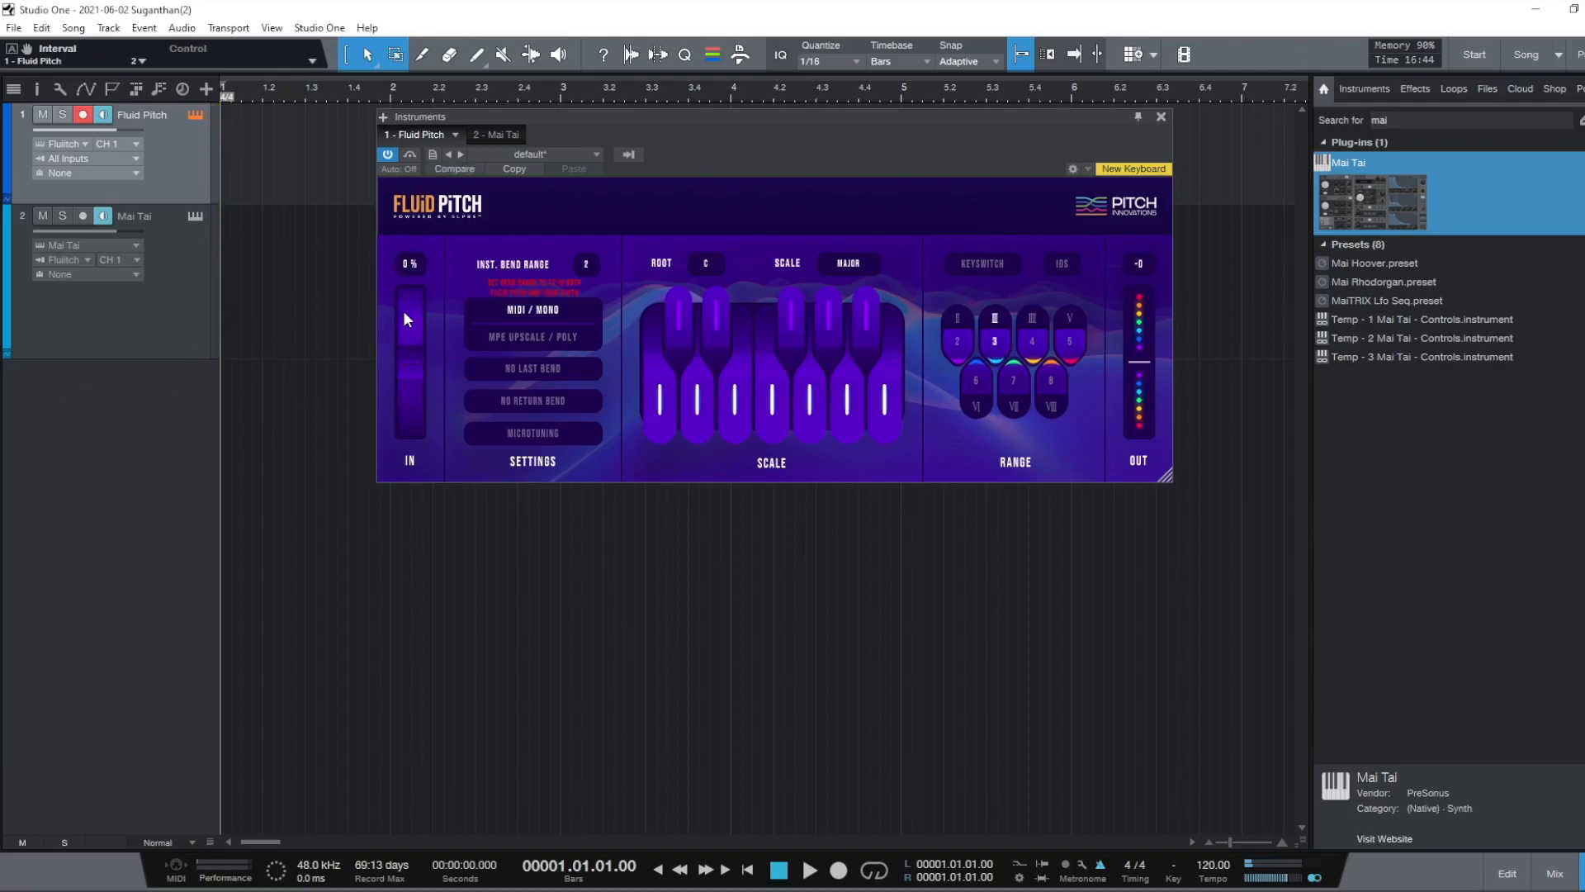
Step: Set Fluid Pitch's Inst. Bend Range to 12 and match Mai Tai's Bend to 12 semitones
{"action": "left_click", "coordinate": [585, 265]}
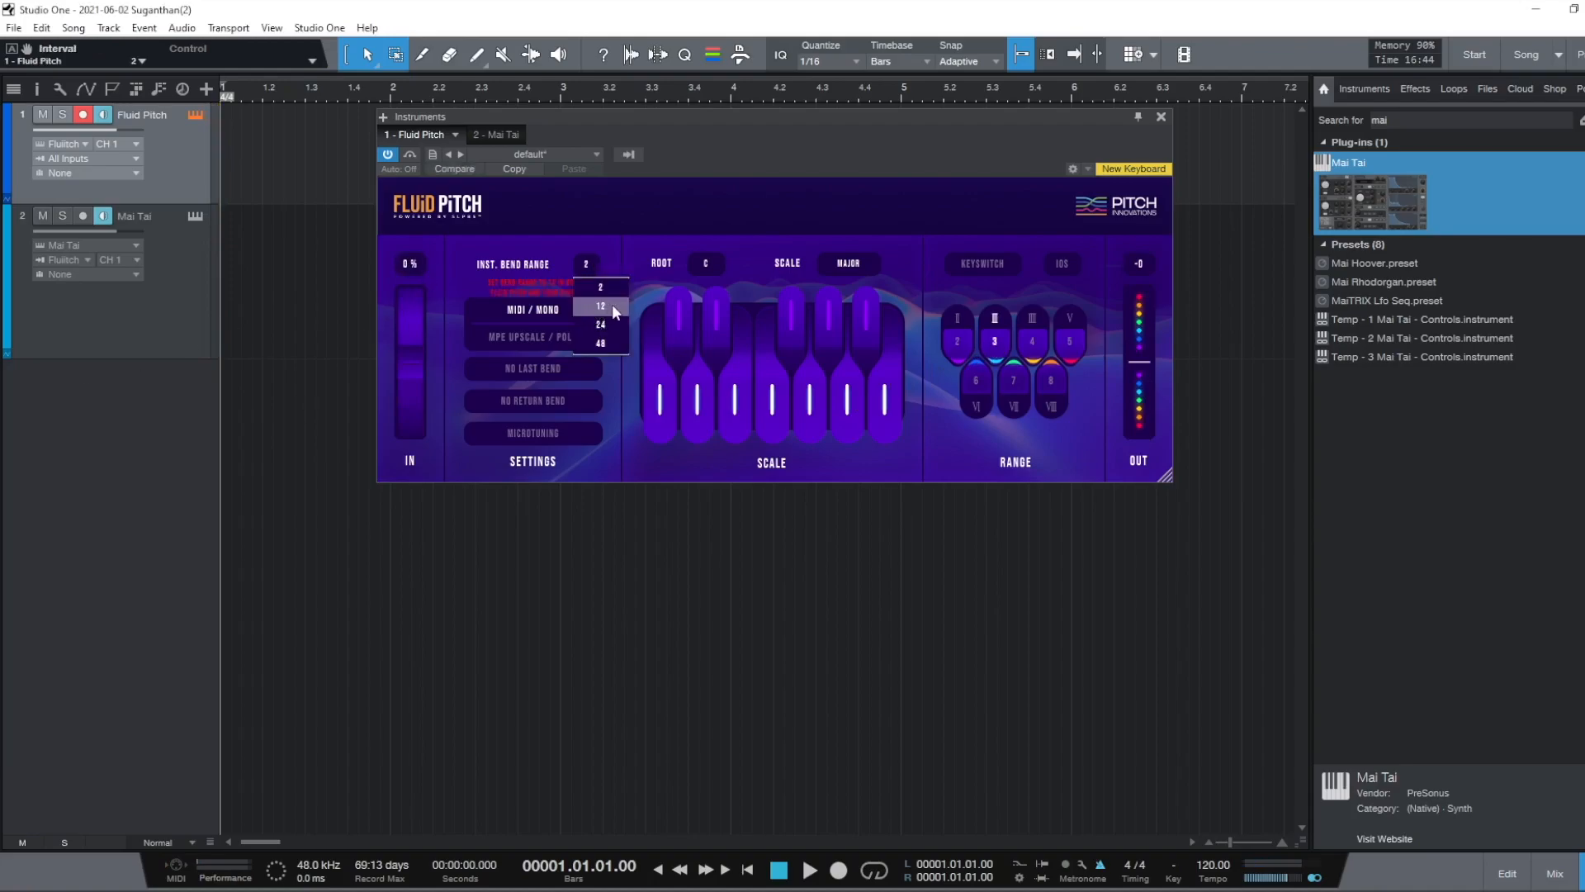
{"action": "left_click", "coordinate": [602, 306]}
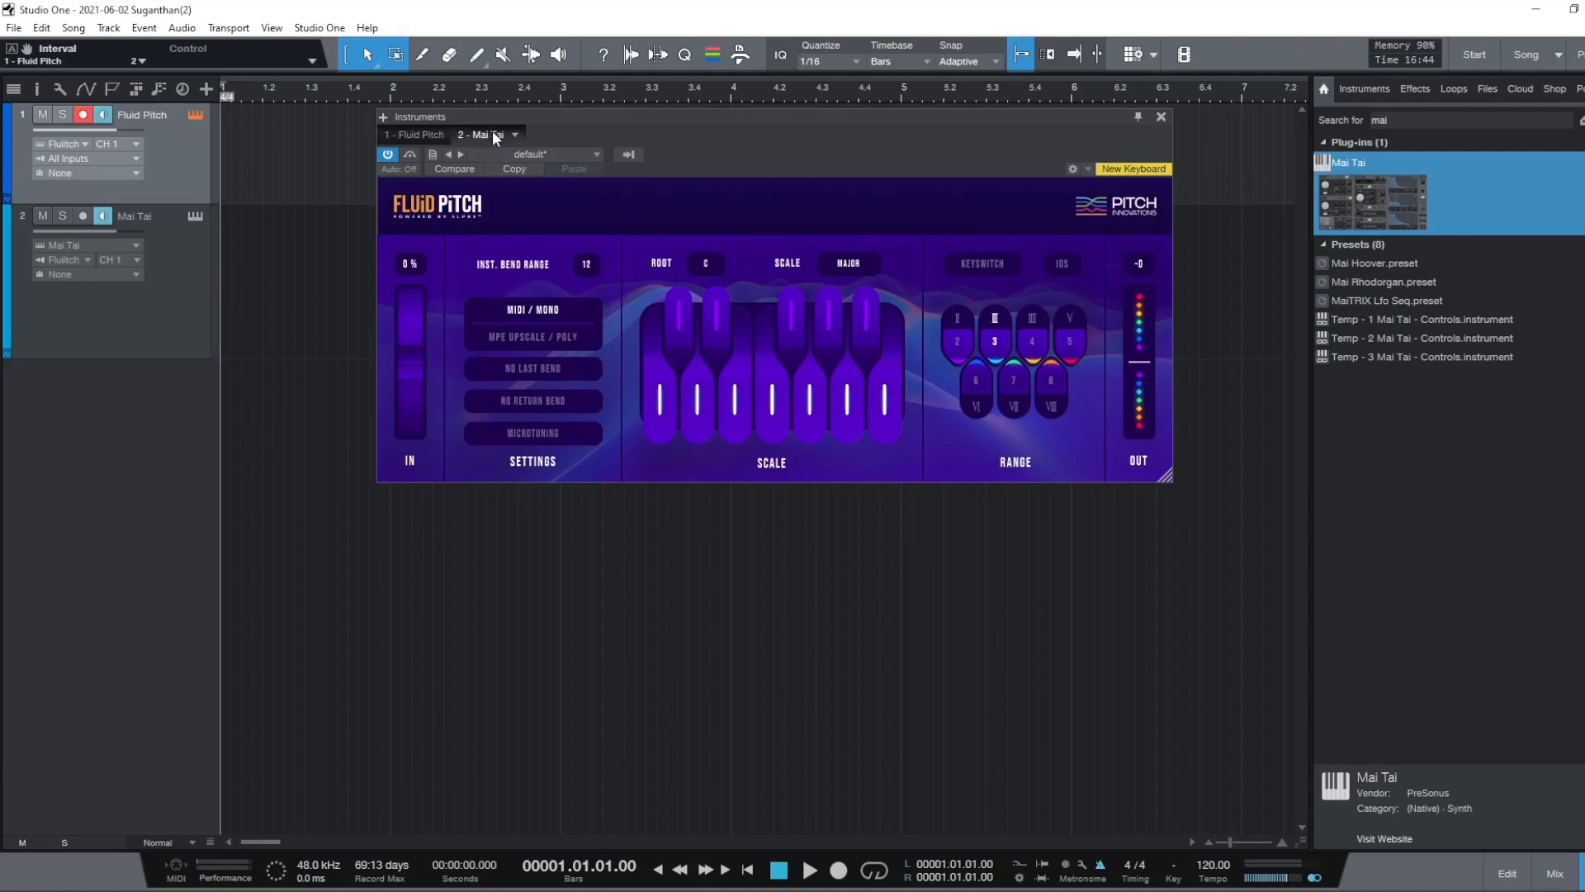
{"action": "left_click", "coordinate": [484, 136]}
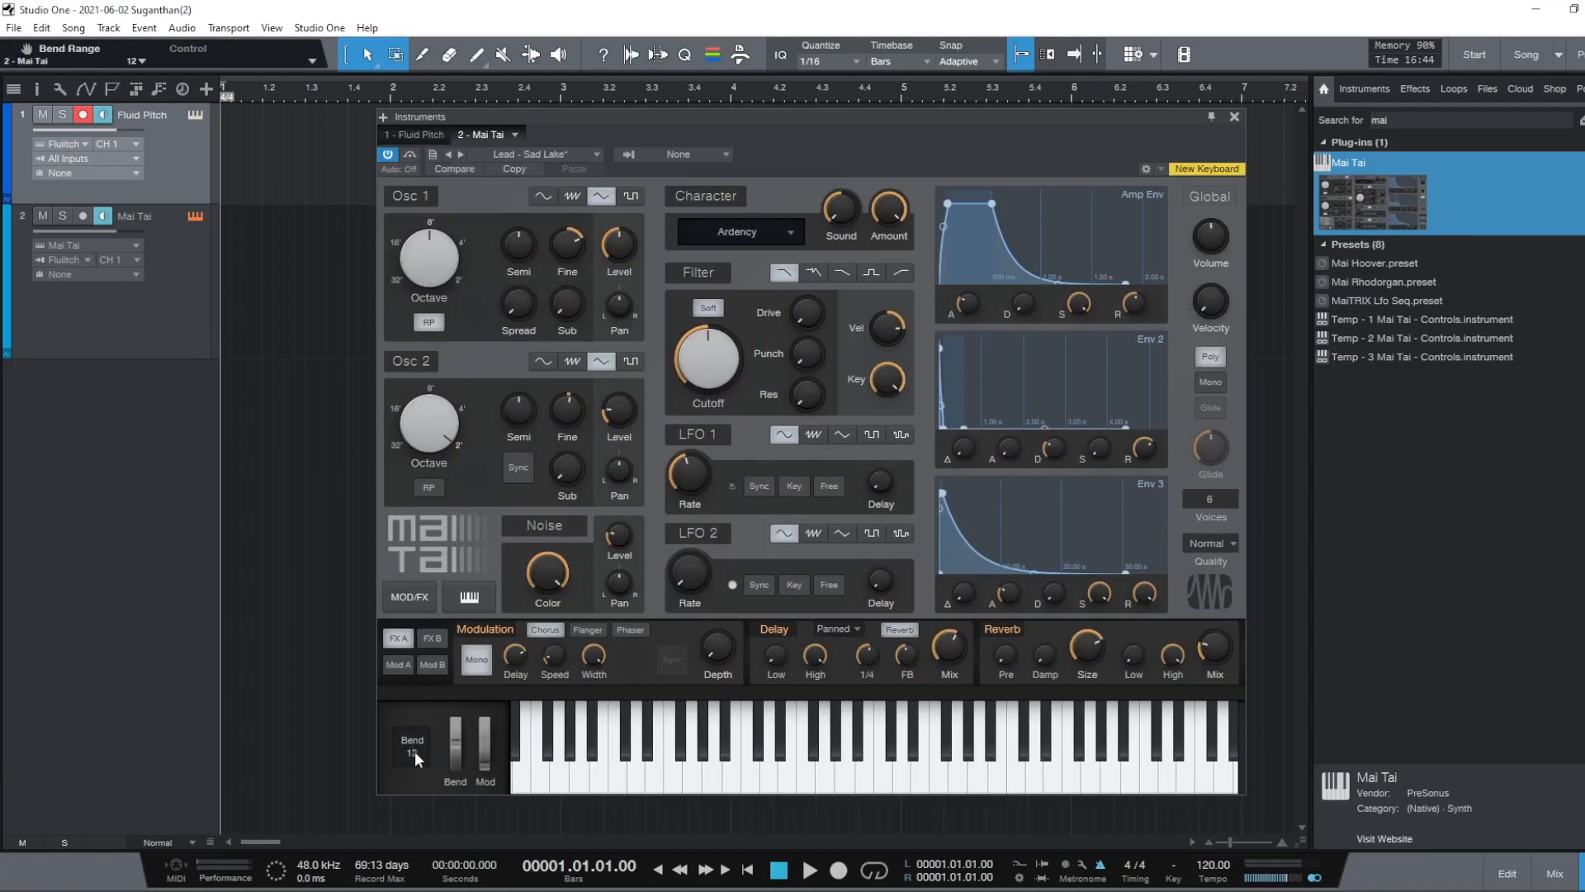
{"action": "left_click", "coordinate": [413, 134]}
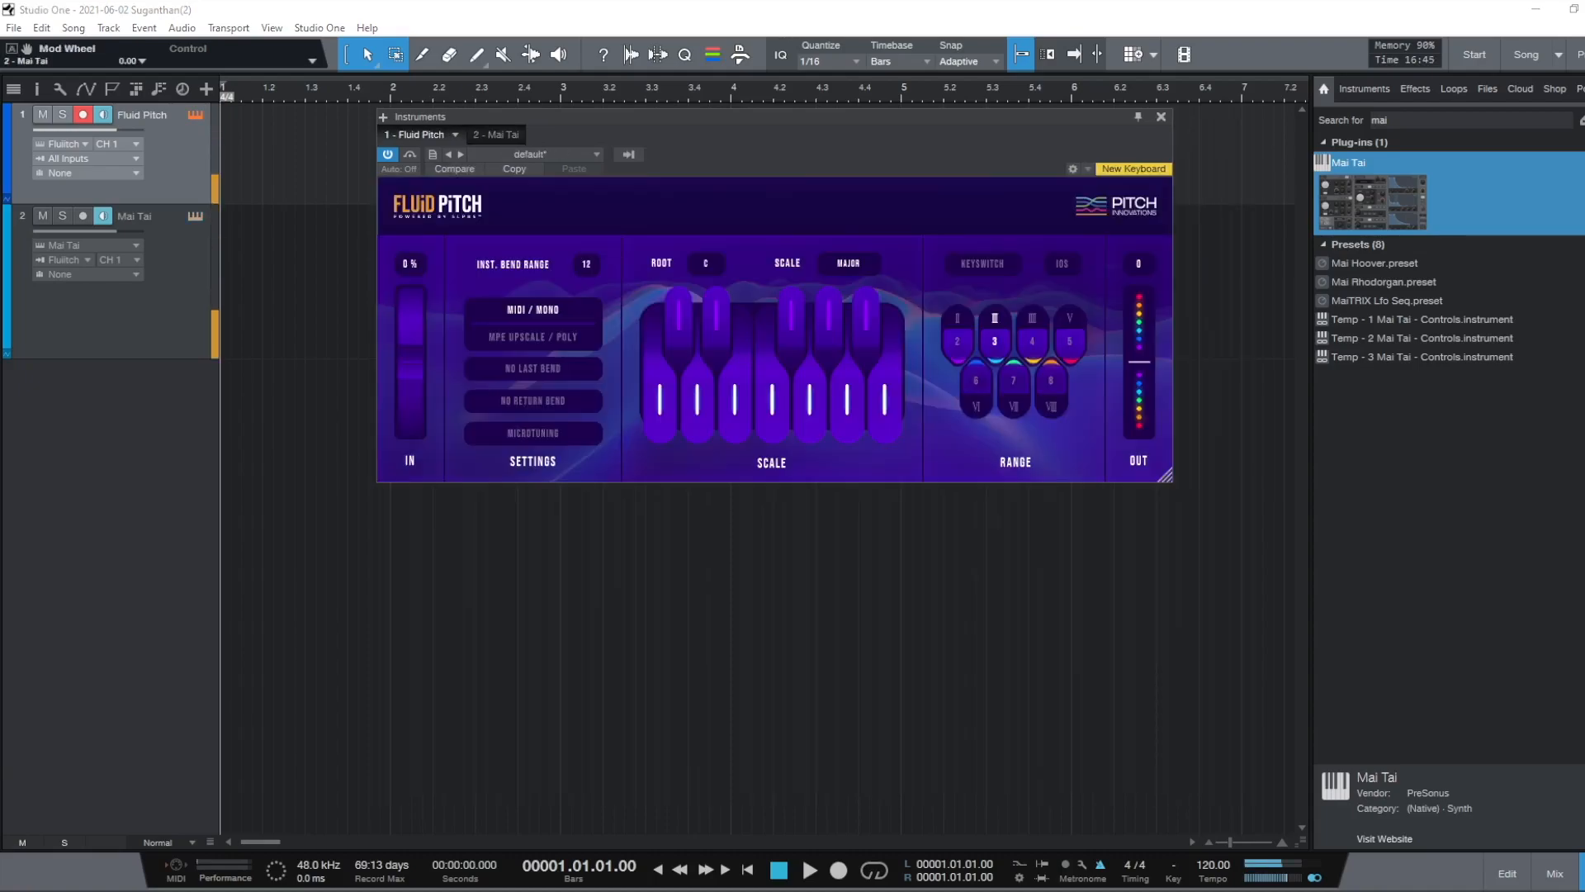
{"action": "left_click_drag", "start_coordinate": [409, 405], "coordinate": [410, 304]}
{"action": "type", "text": " MONO"}
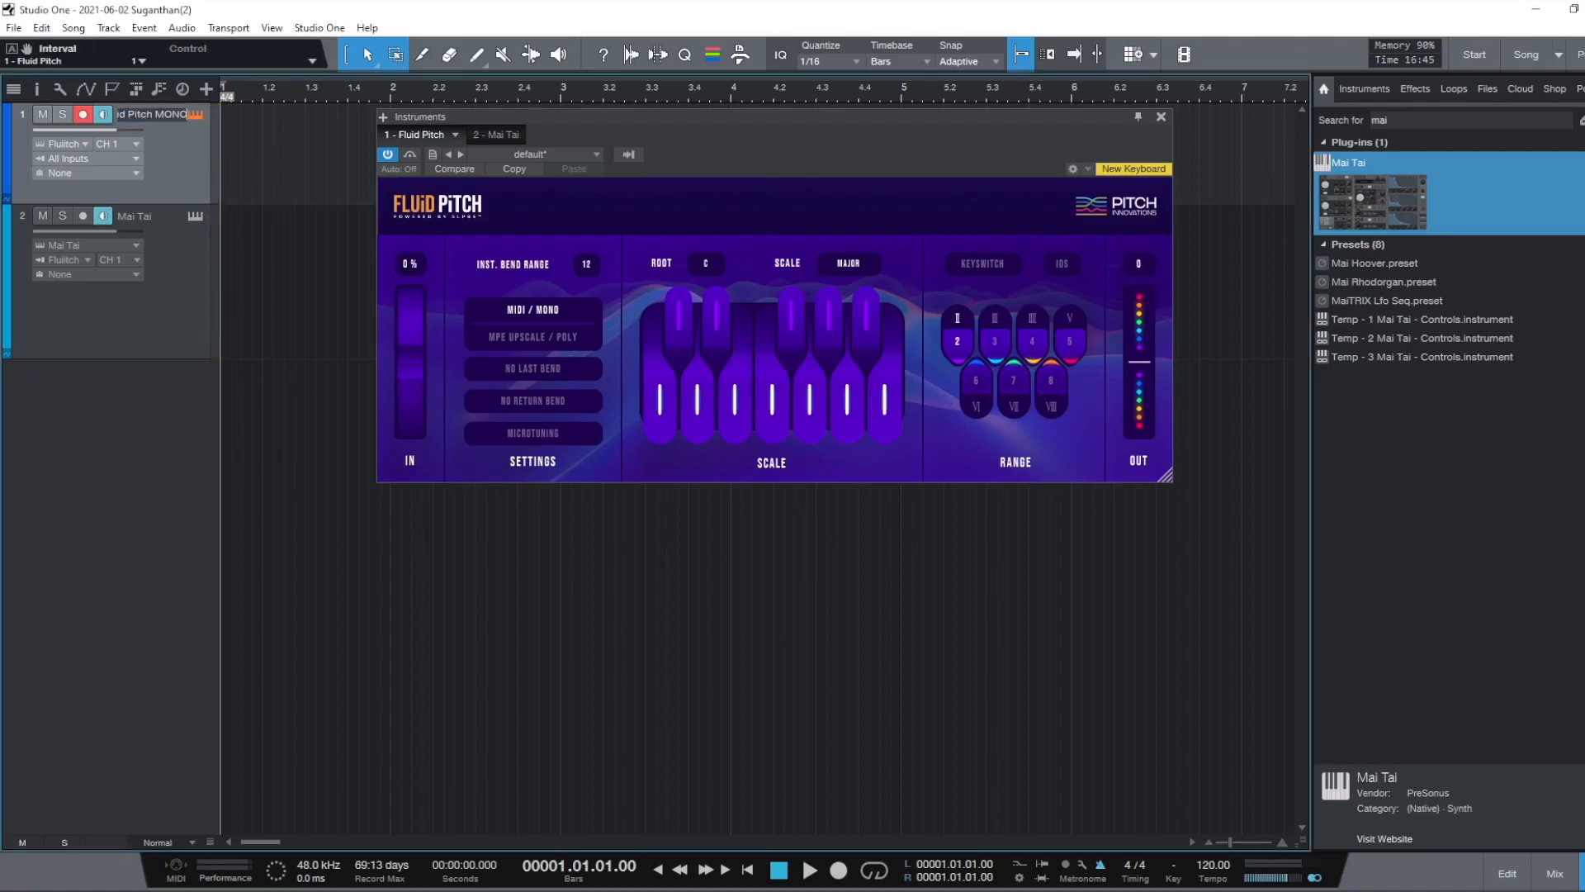
Step: Add a second Fluid Pitch track from the Browser and switch it to MPE Upscale / Poly mode
{"action": "left_click", "coordinate": [1162, 116]}
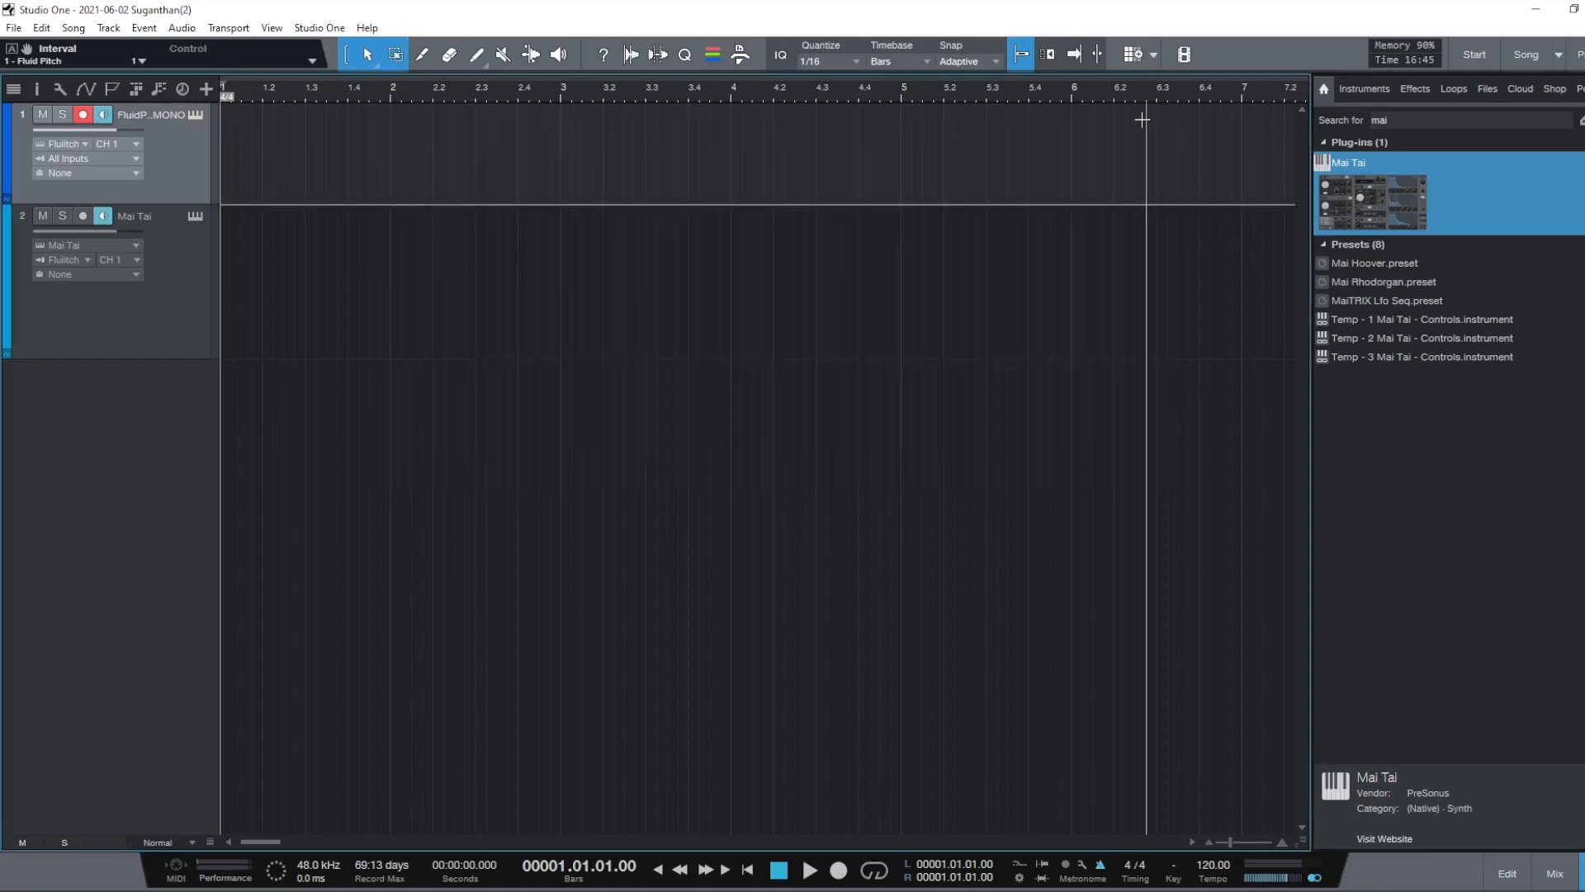
{"action": "type", "text": "fluid pit"}
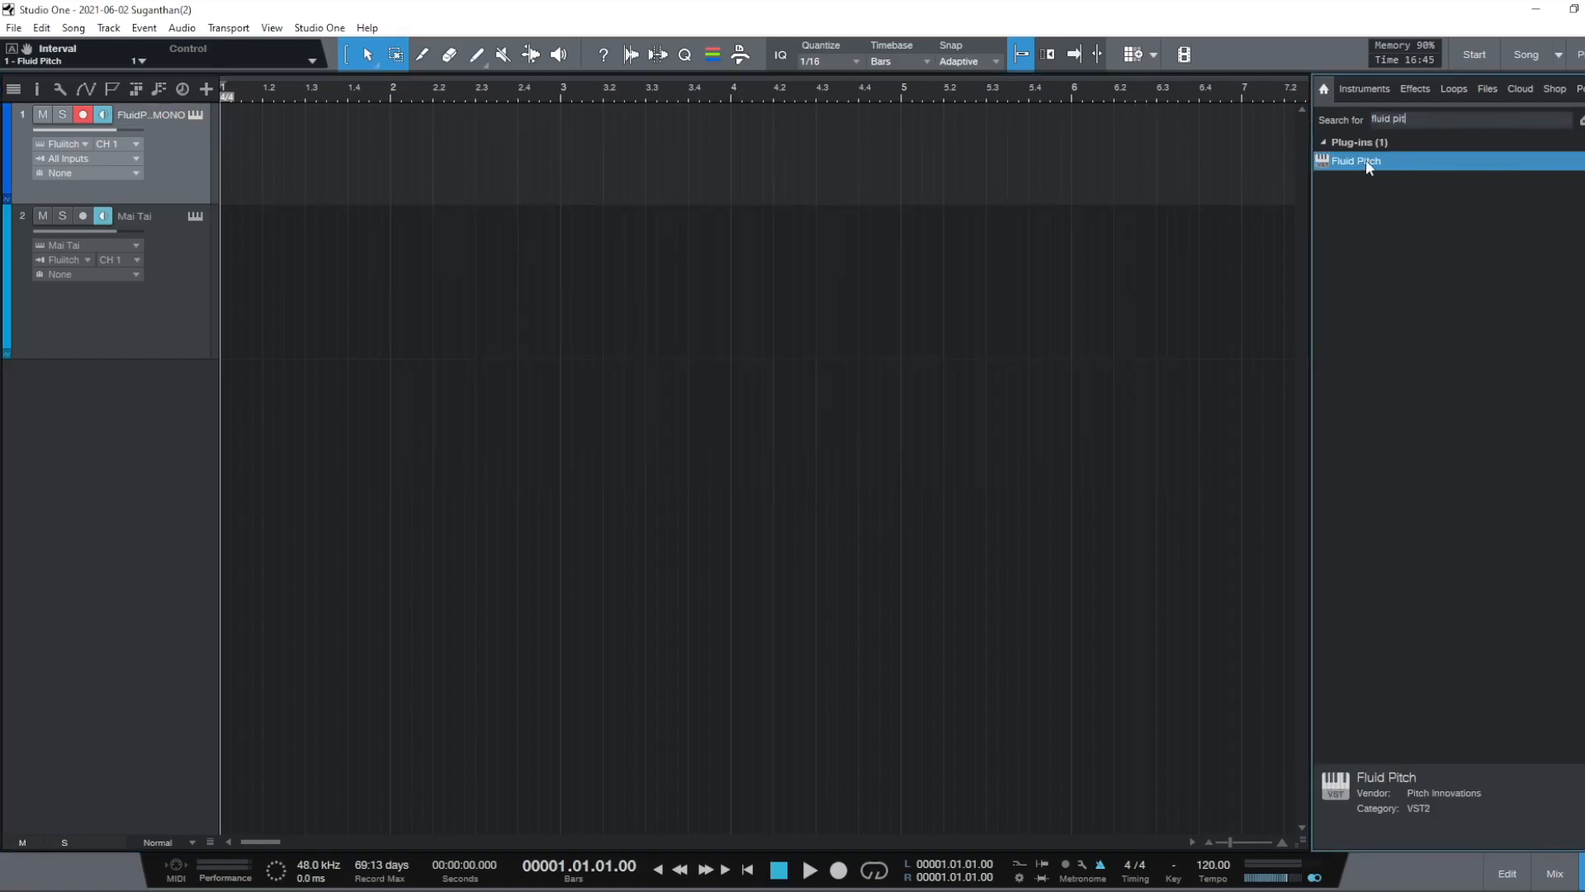
{"action": "double_click", "coordinate": [1356, 160]}
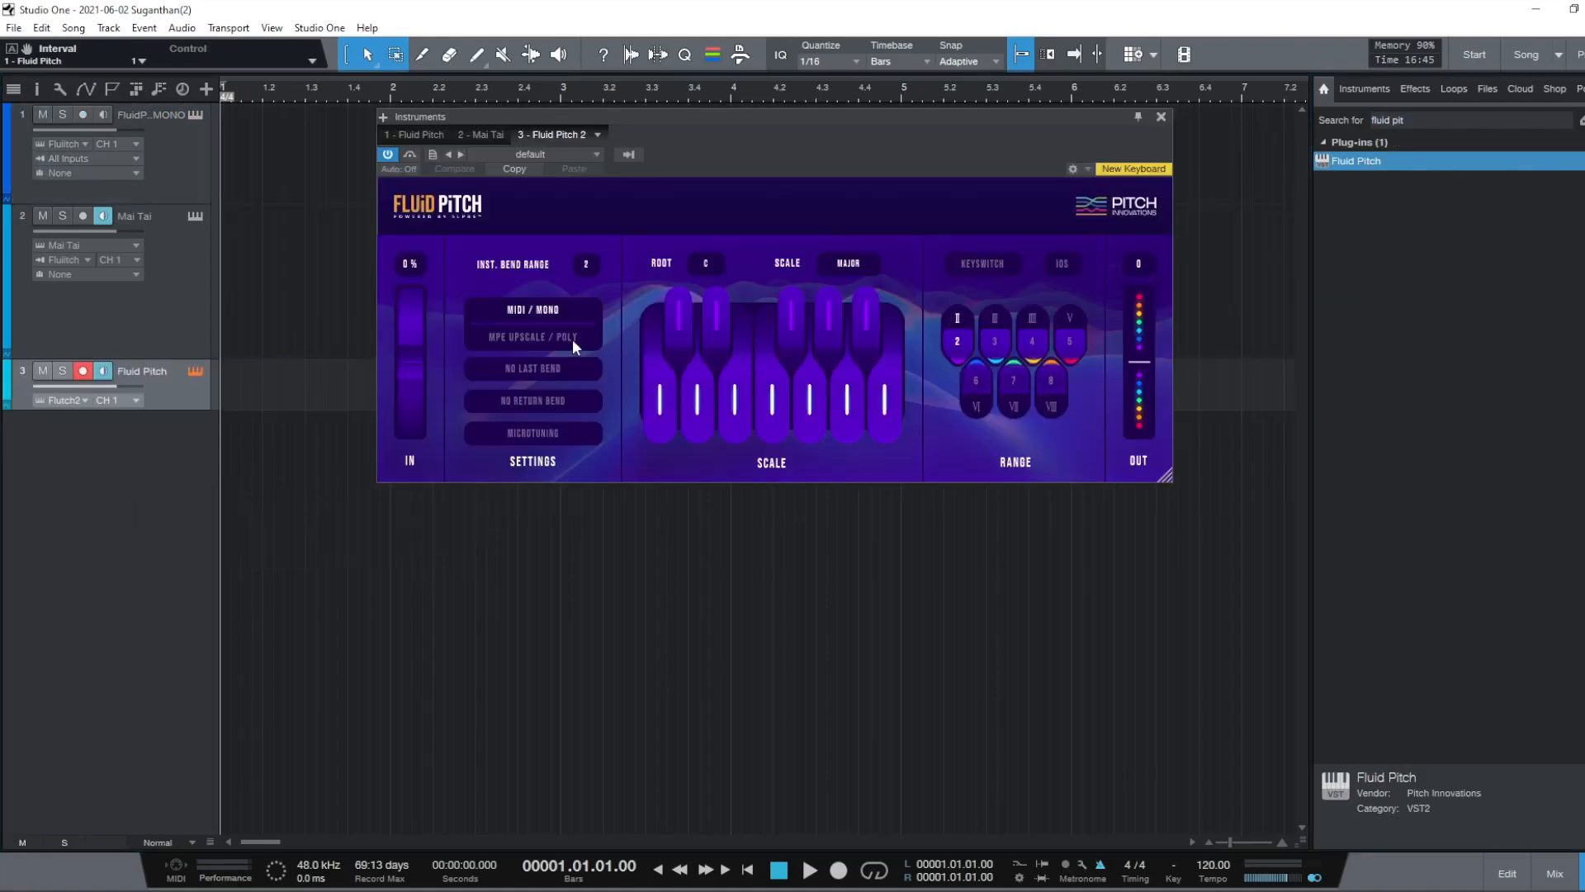
{"action": "left_click", "coordinate": [532, 337]}
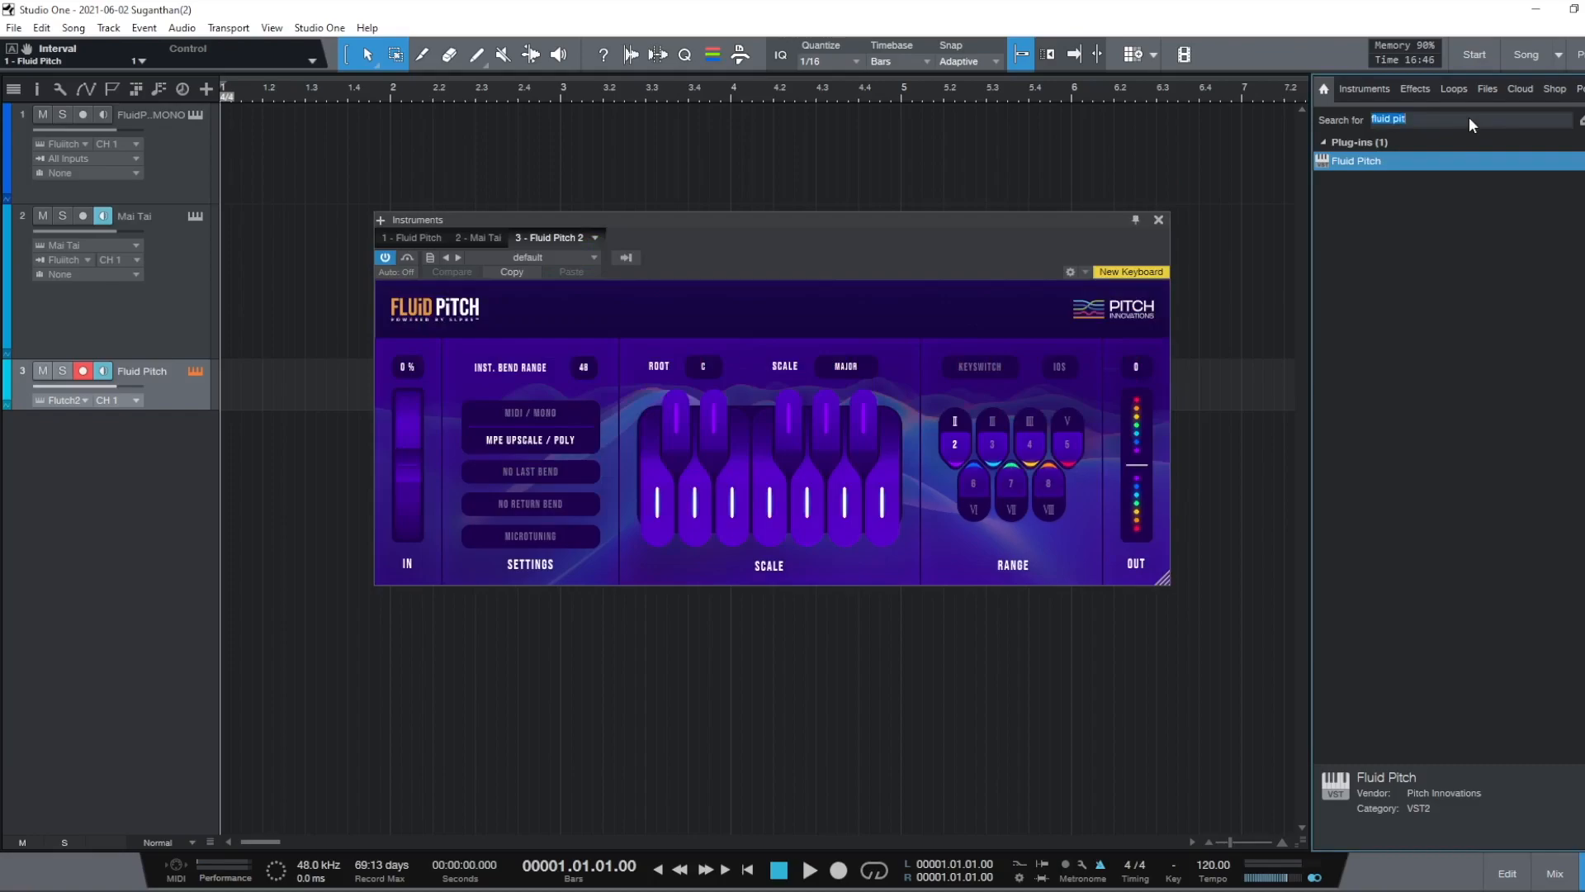
Step: Add an Arturia Pigments track and load its DX Keys 2 preset
{"action": "type", "text": "pigmen"}
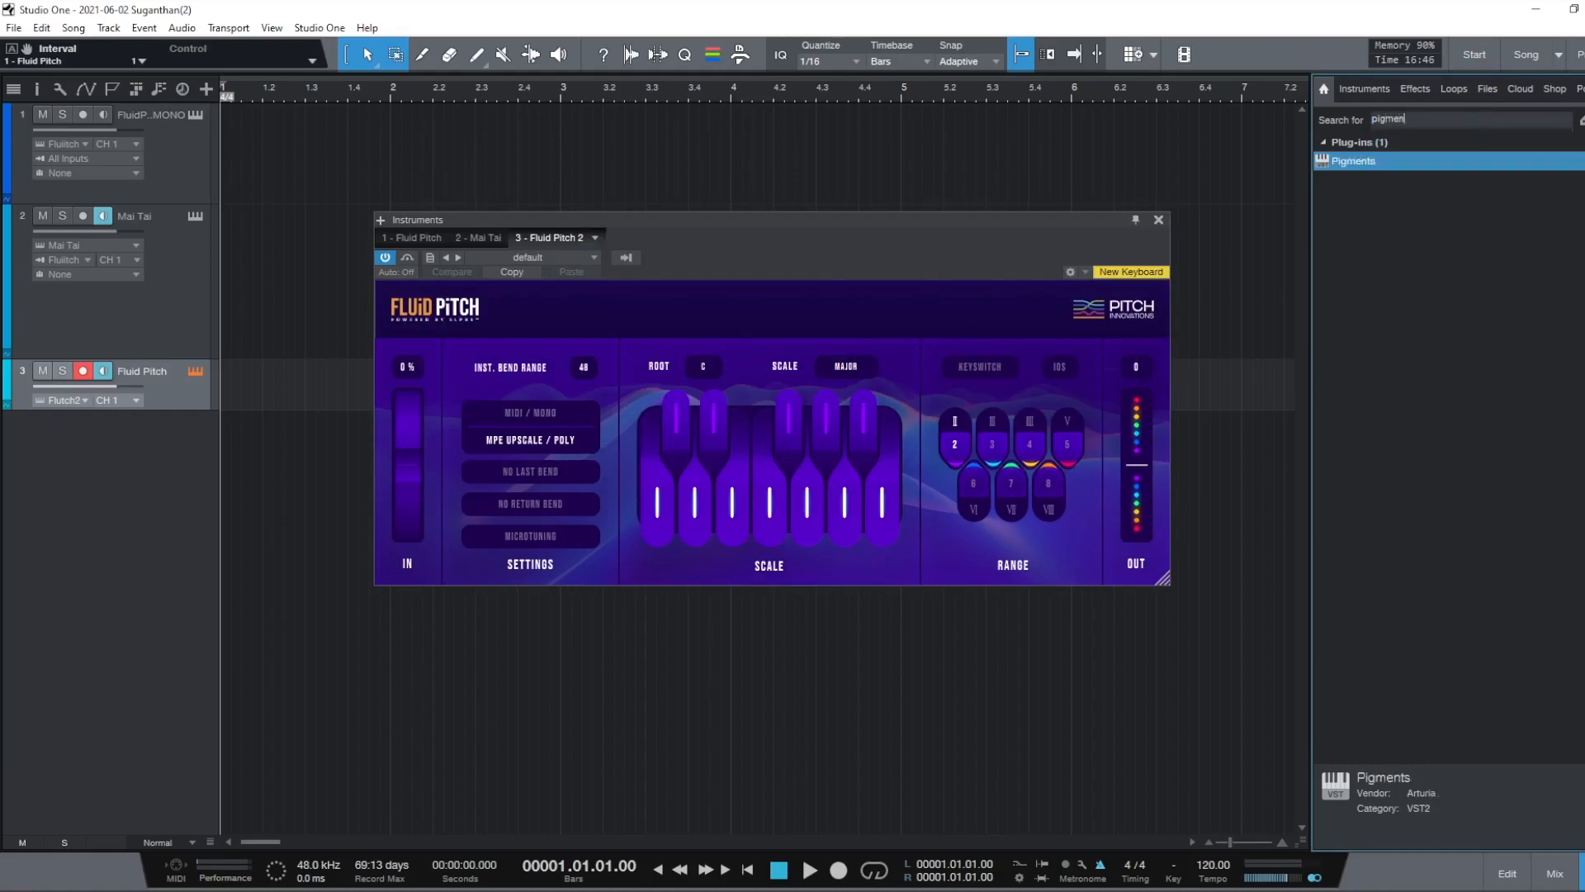
{"action": "mouse_move", "coordinate": [1401, 837]}
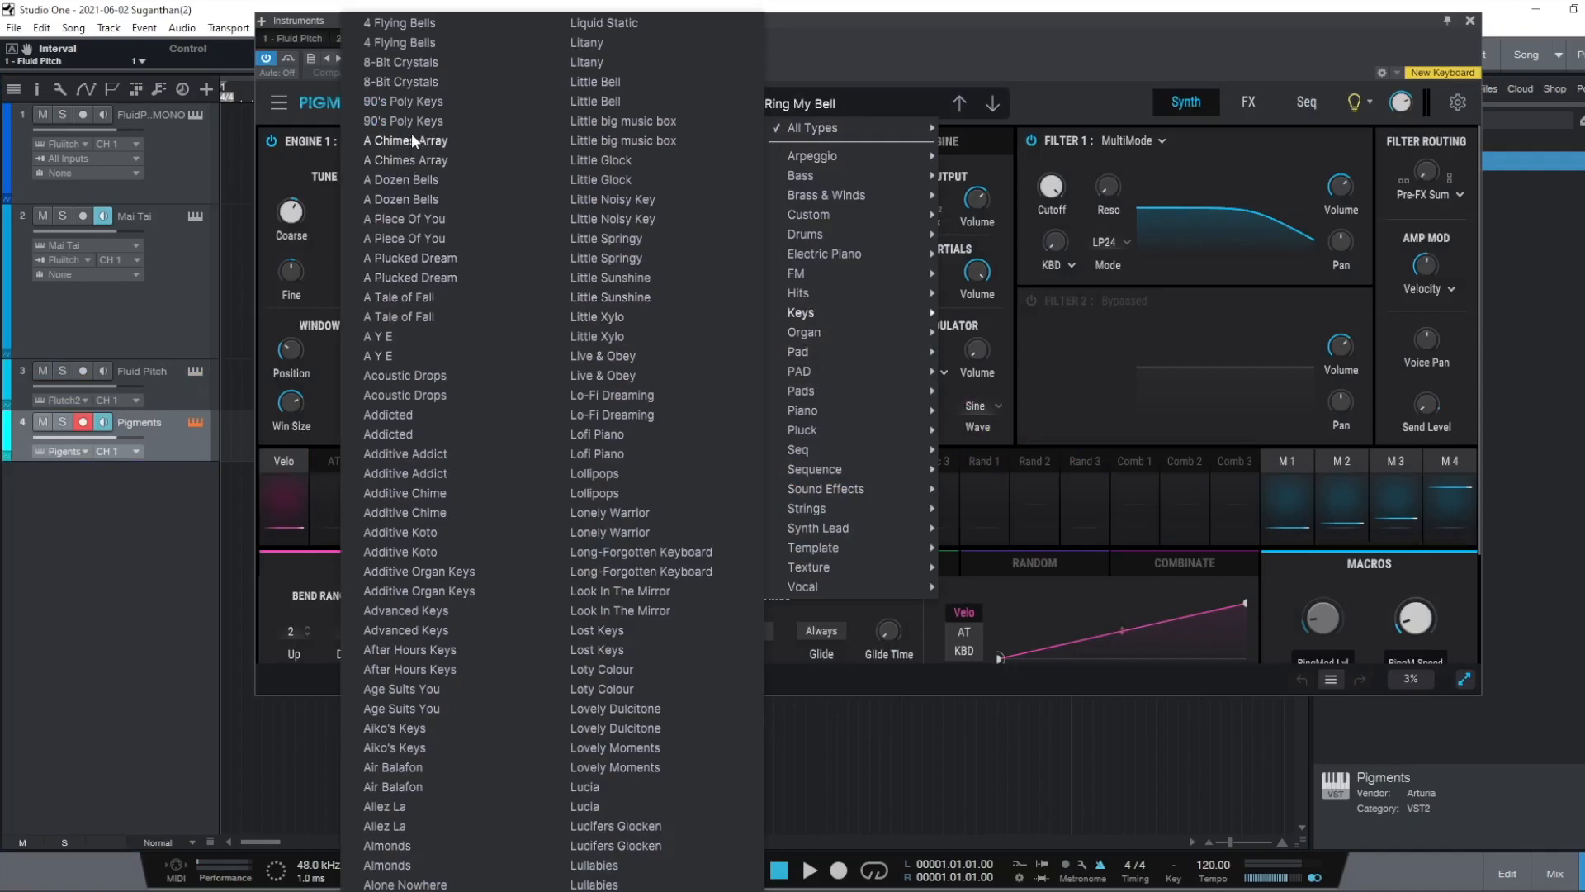
{"action": "scroll", "scroll_direction": "down", "scroll_amount": 3}
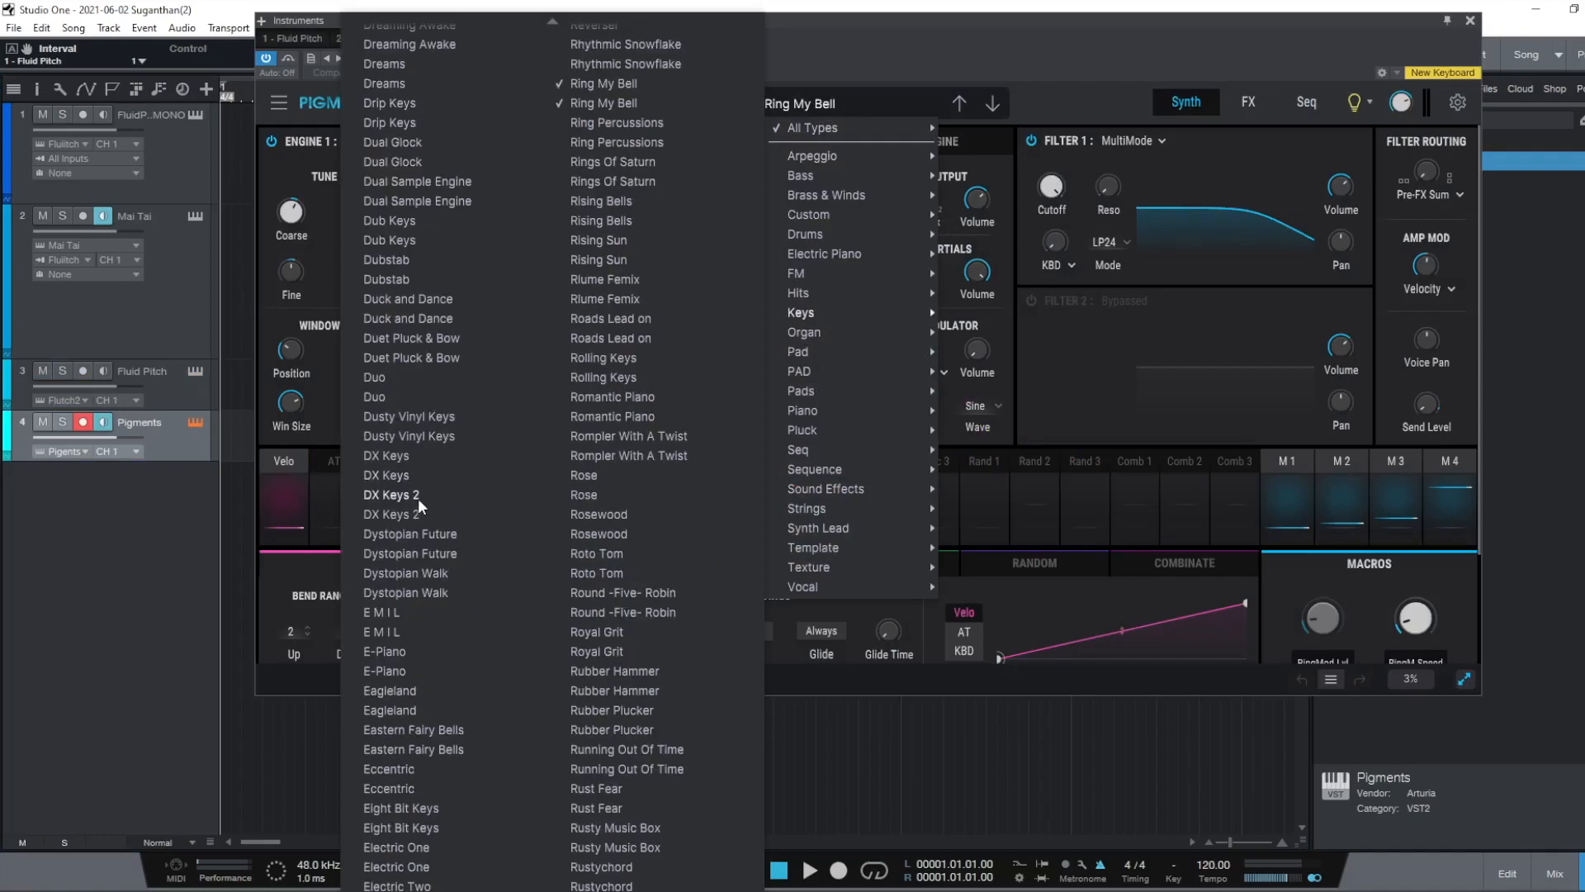
{"action": "left_click", "coordinate": [392, 496]}
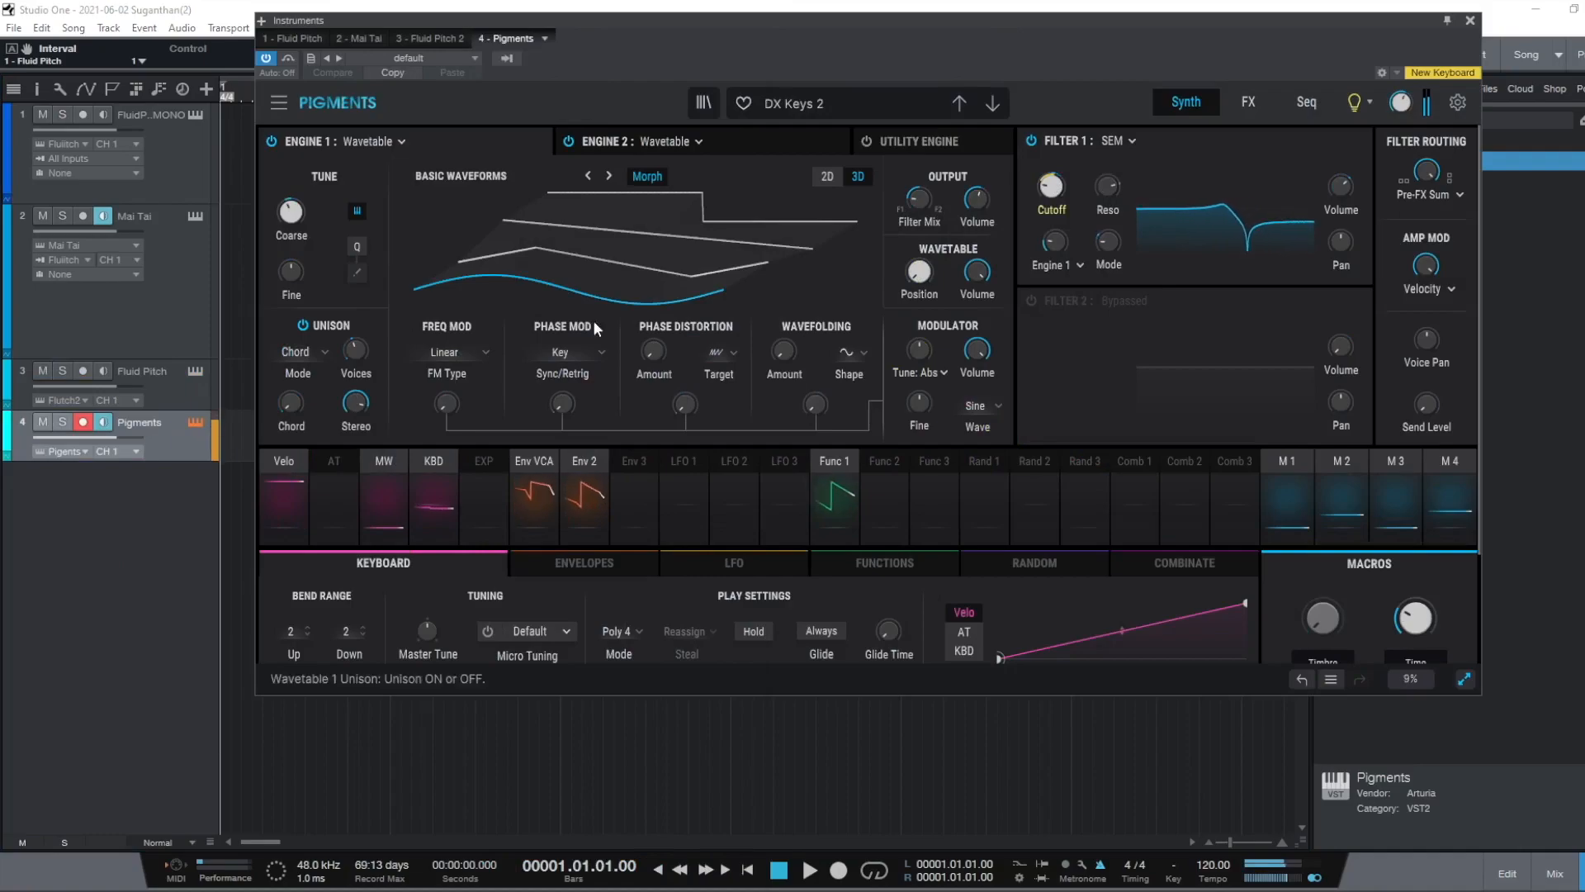
Step: Check the Pigments settings panel's MPE options, then close the Instruments window
{"action": "left_click", "coordinate": [1455, 102]}
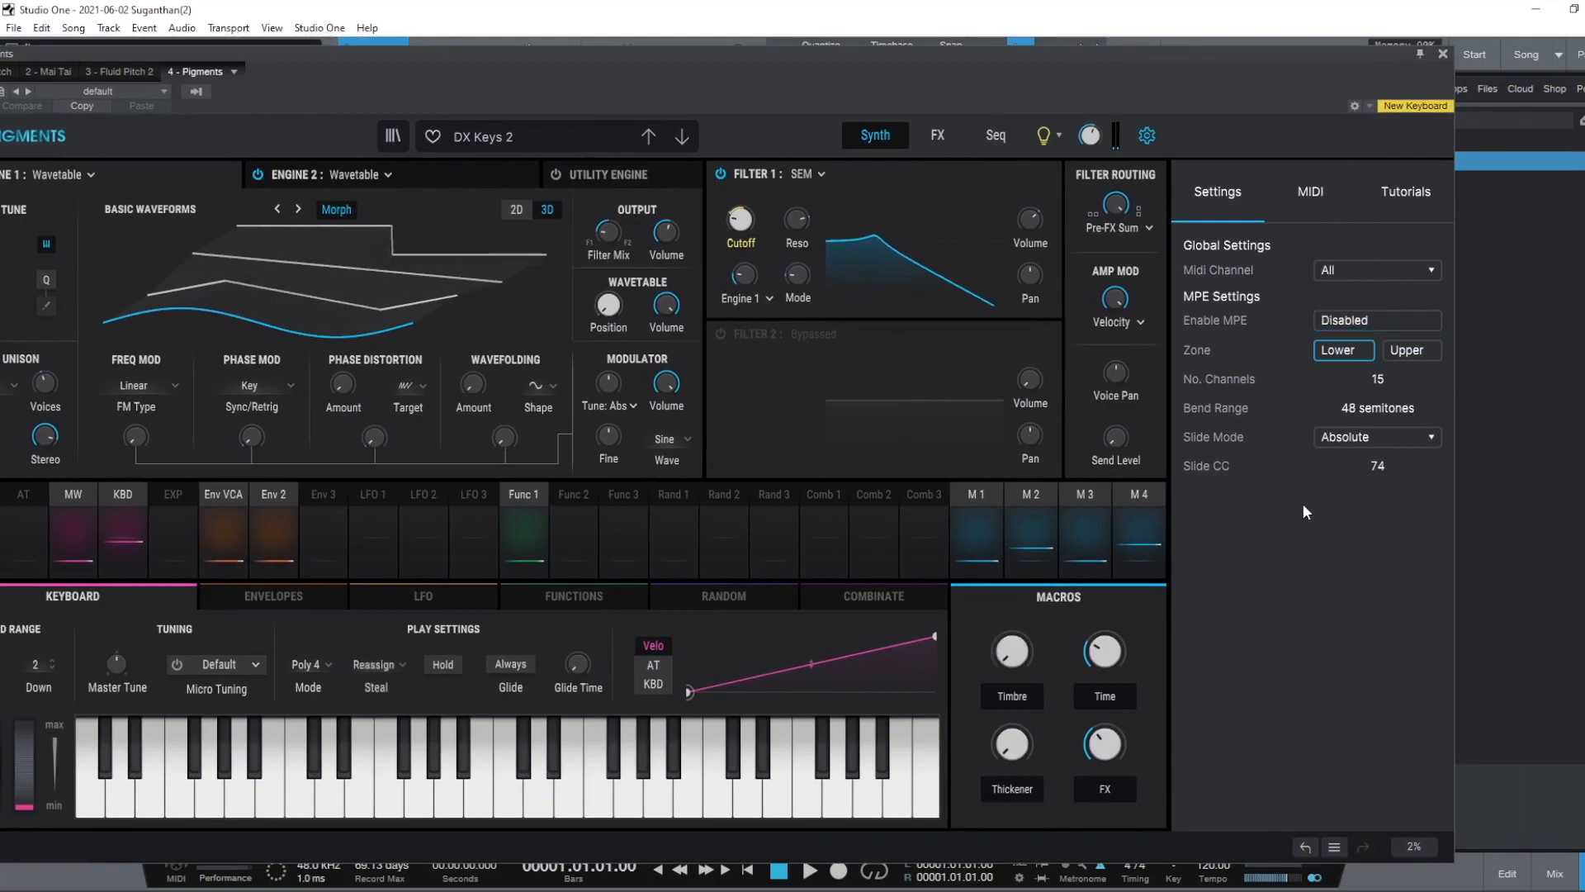
{"action": "left_click", "coordinate": [1377, 320]}
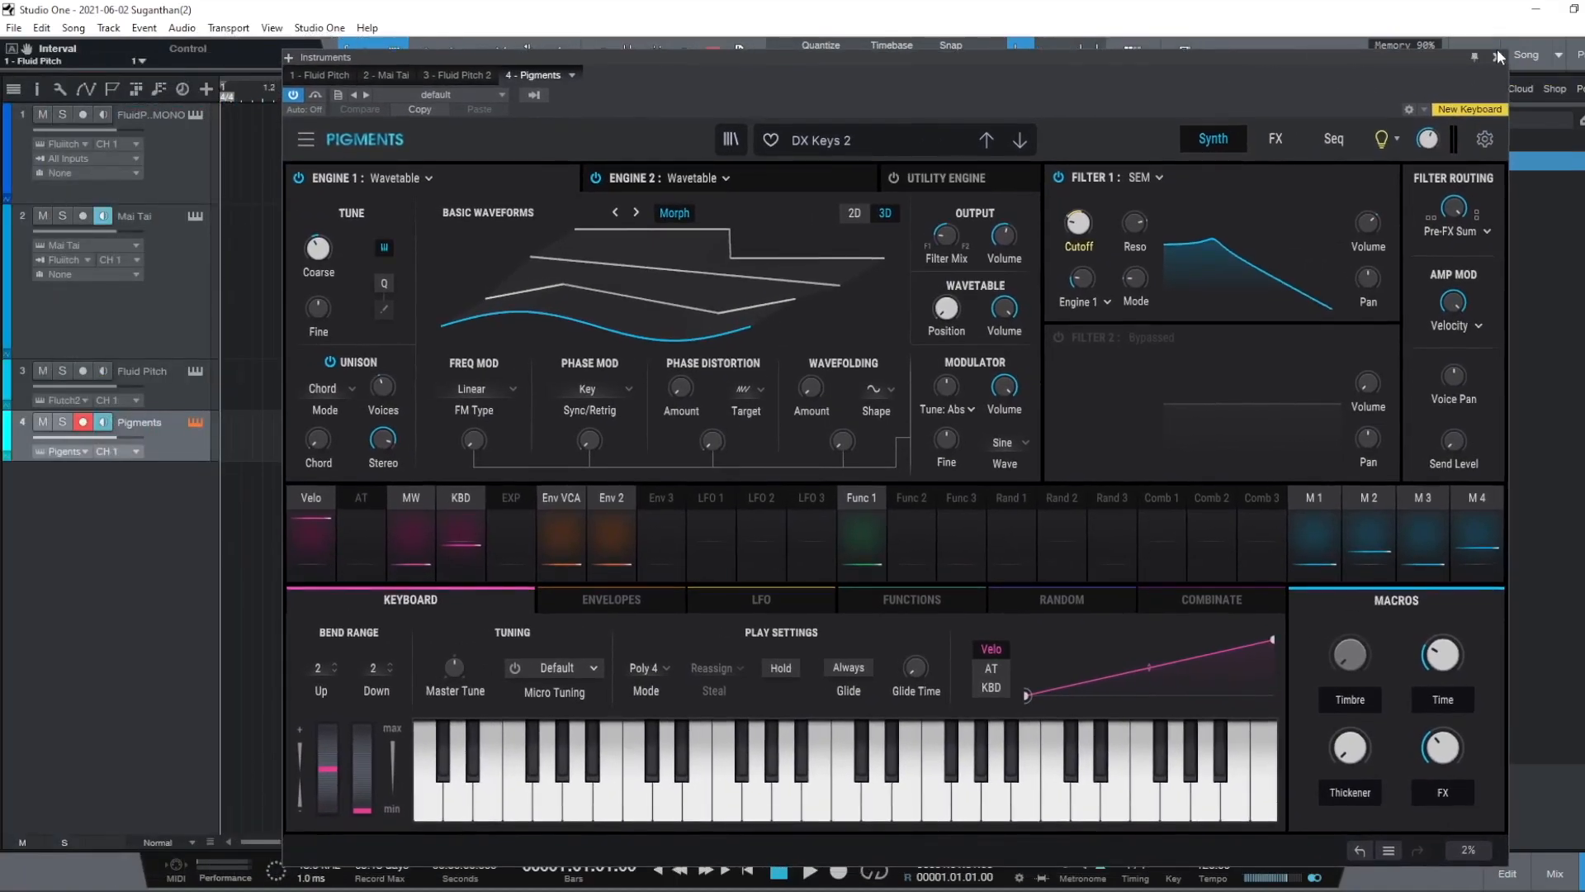
{"action": "left_click", "coordinate": [1490, 54]}
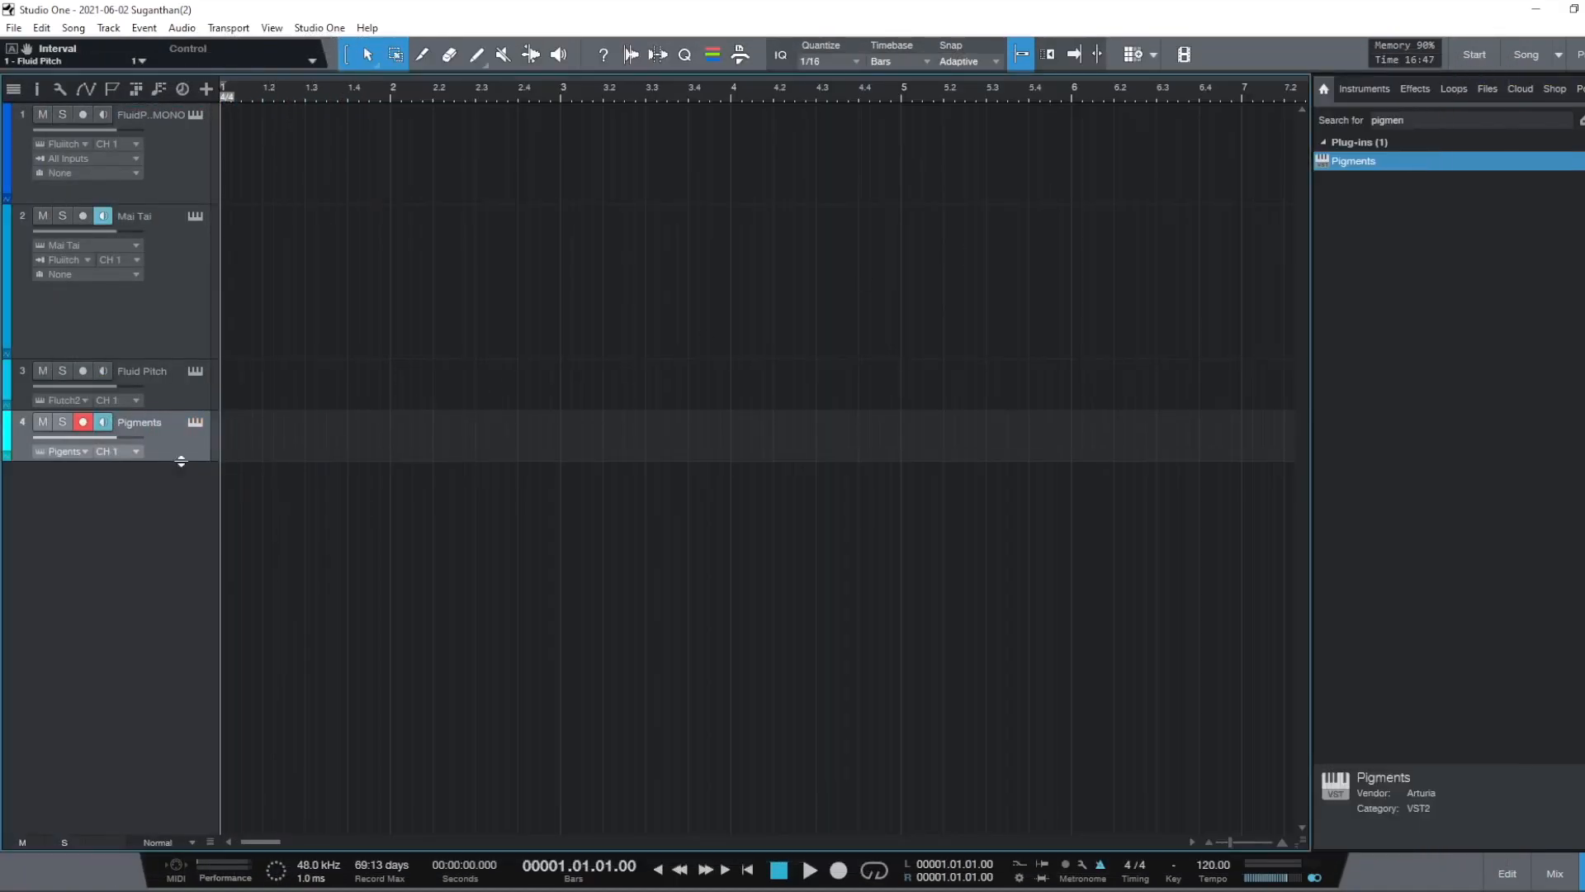
Step: Set the Pigments track's MIDI input to None
{"action": "left_click", "coordinate": [82, 466]}
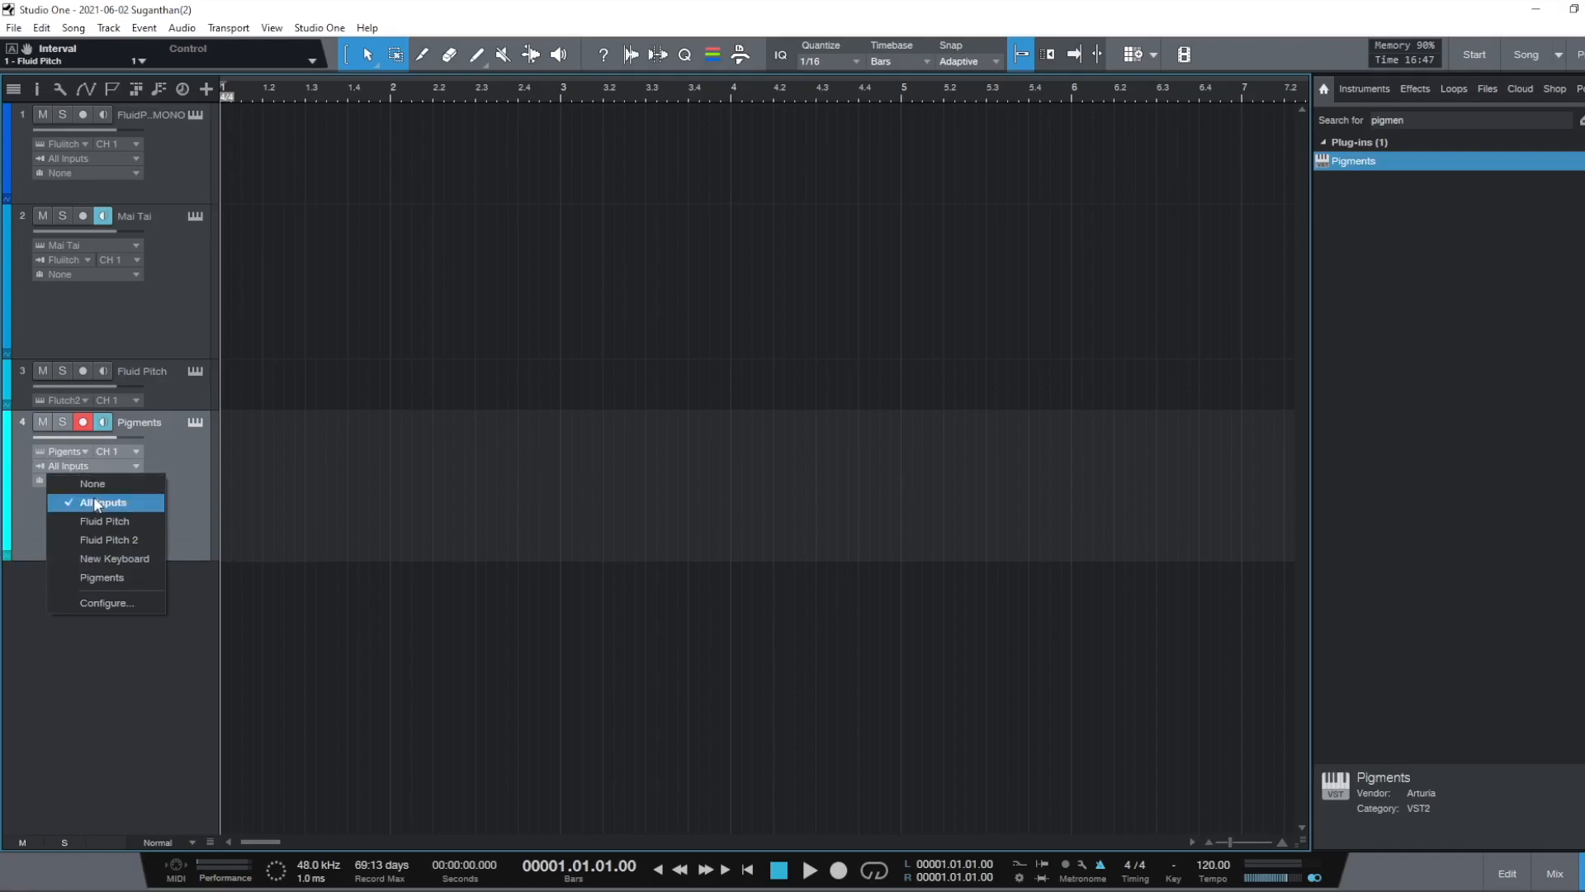
{"action": "left_click", "coordinate": [93, 484]}
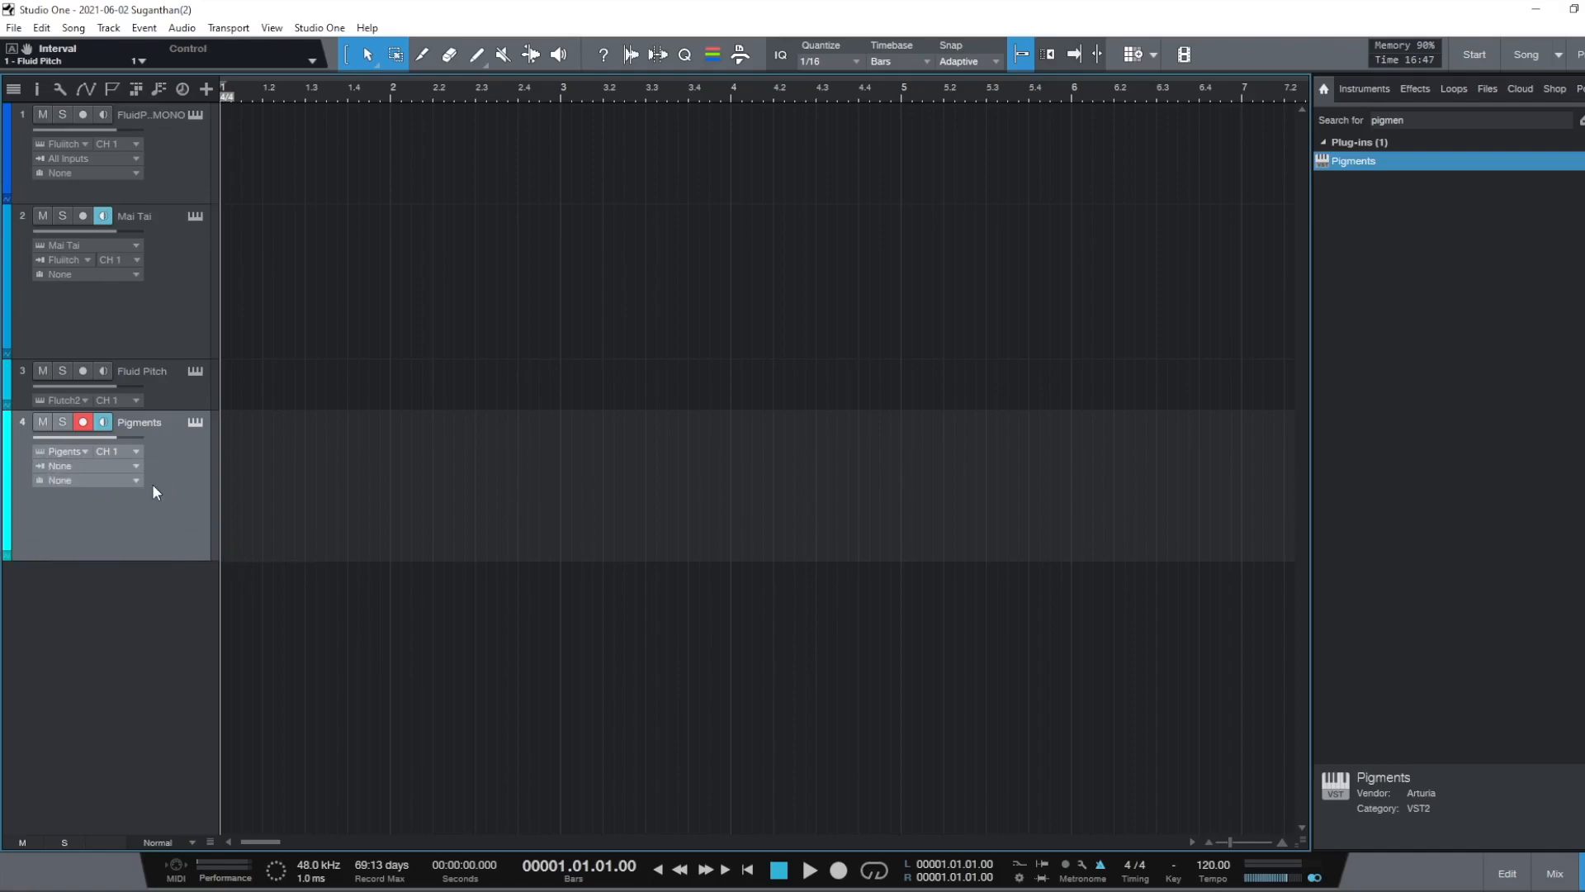
{"action": "mouse_move", "coordinate": [172, 533]}
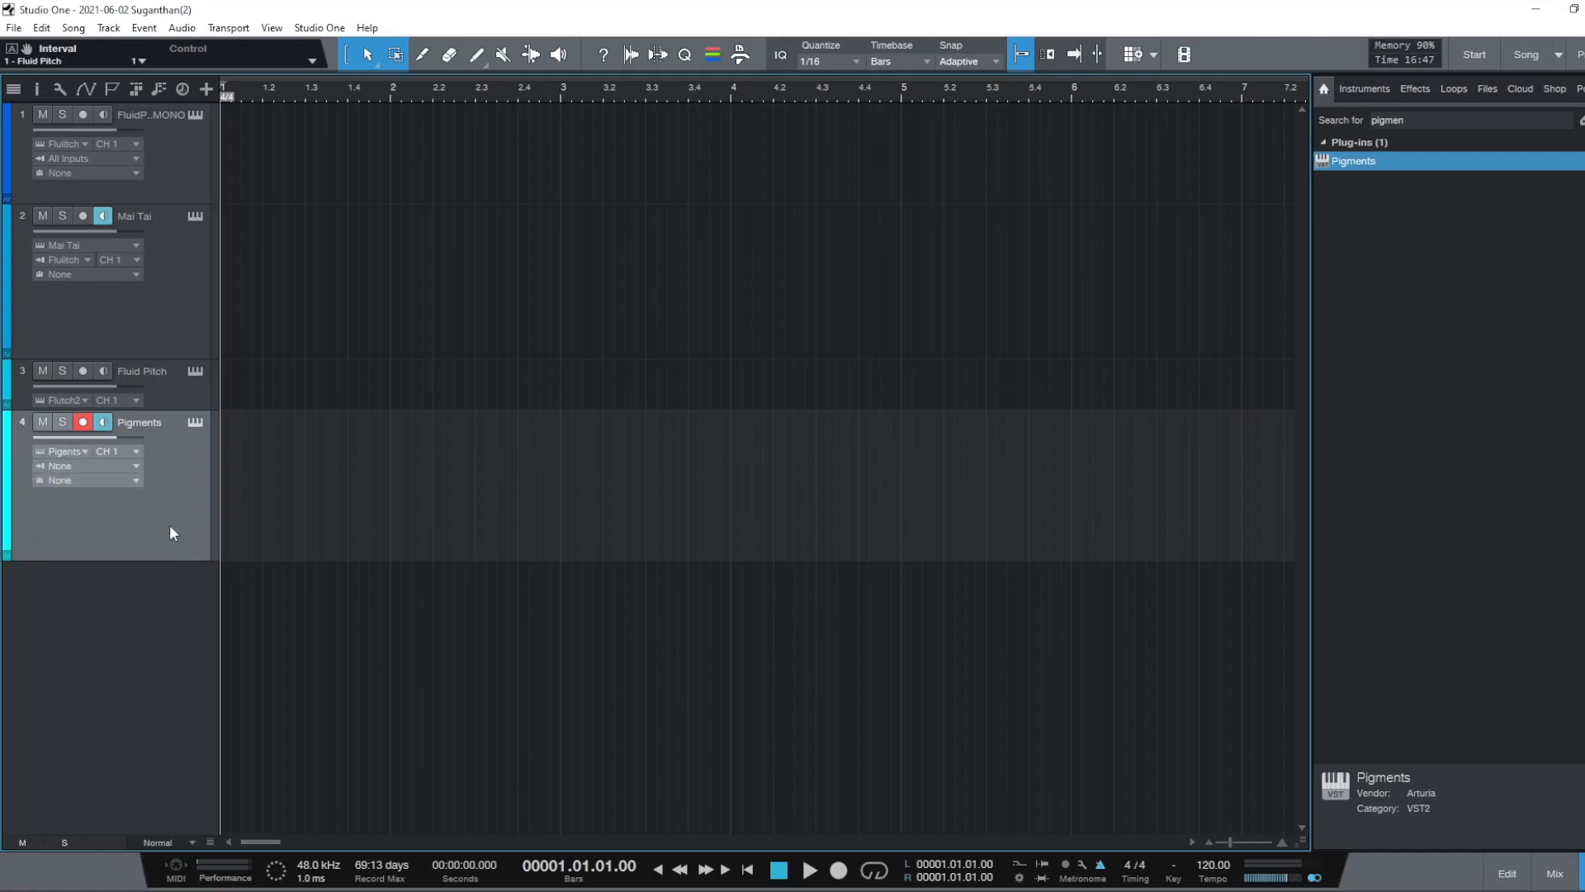
{"action": "mouse_move", "coordinate": [161, 555]}
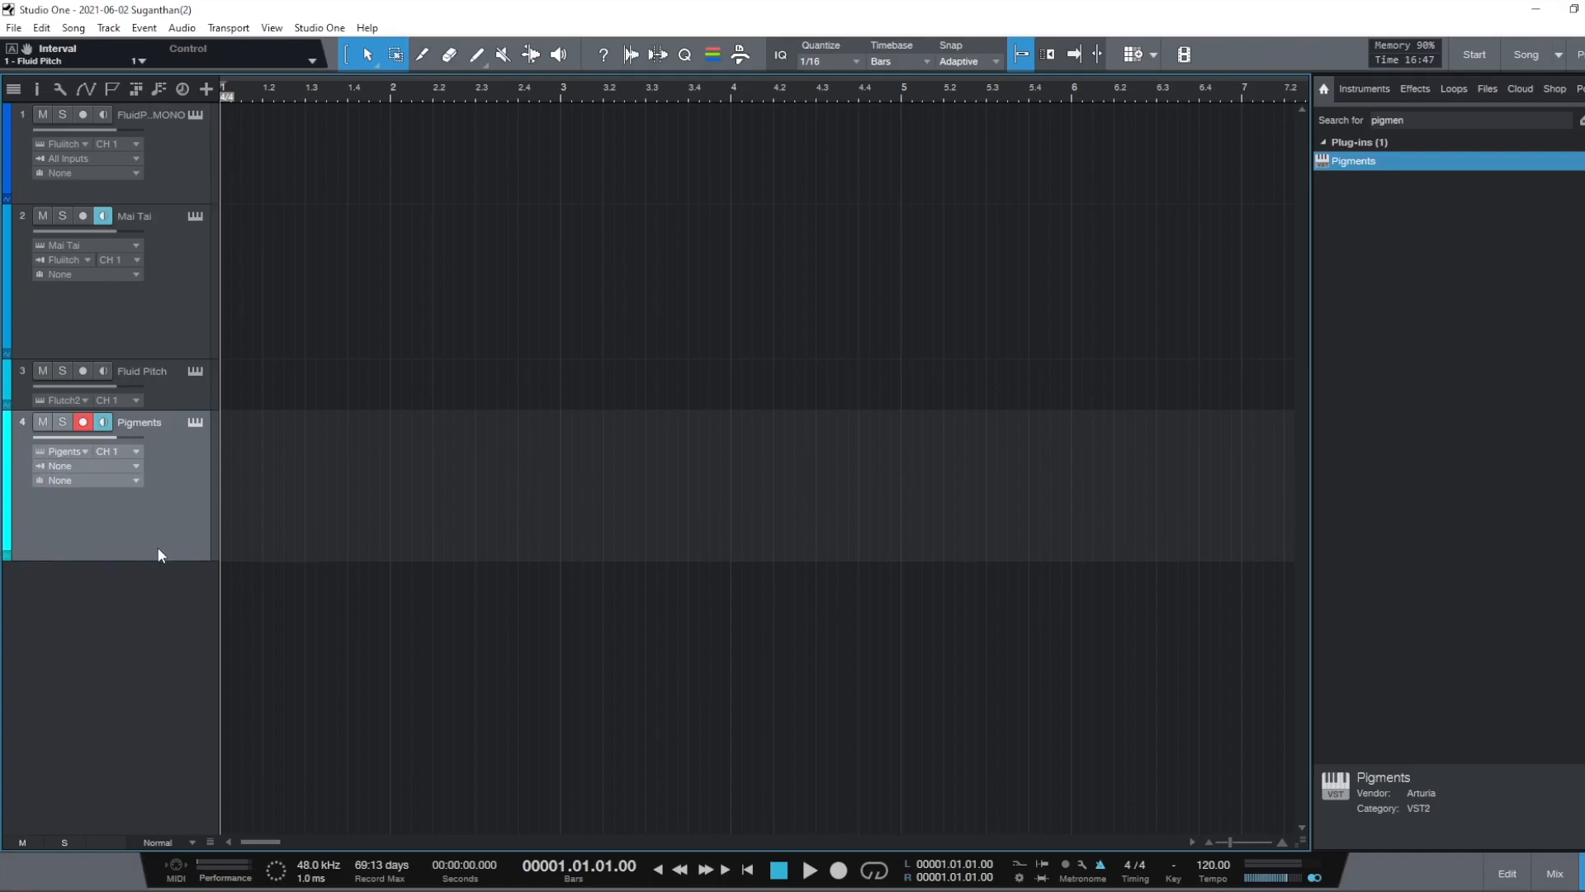
{"action": "mouse_move", "coordinate": [146, 508]}
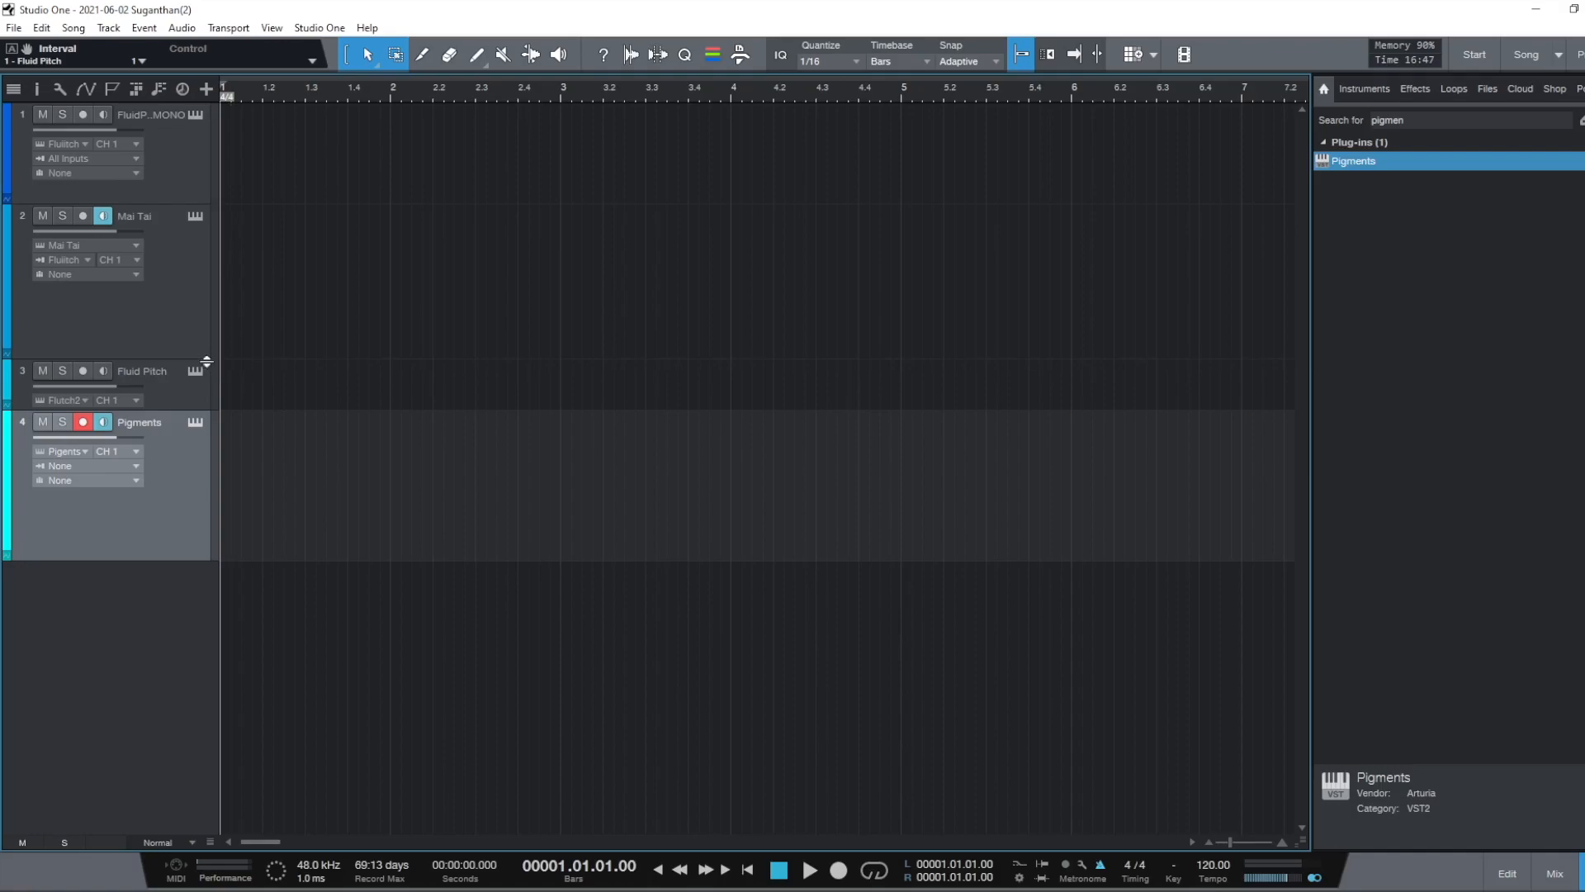
{"action": "mouse_move", "coordinate": [195, 423]}
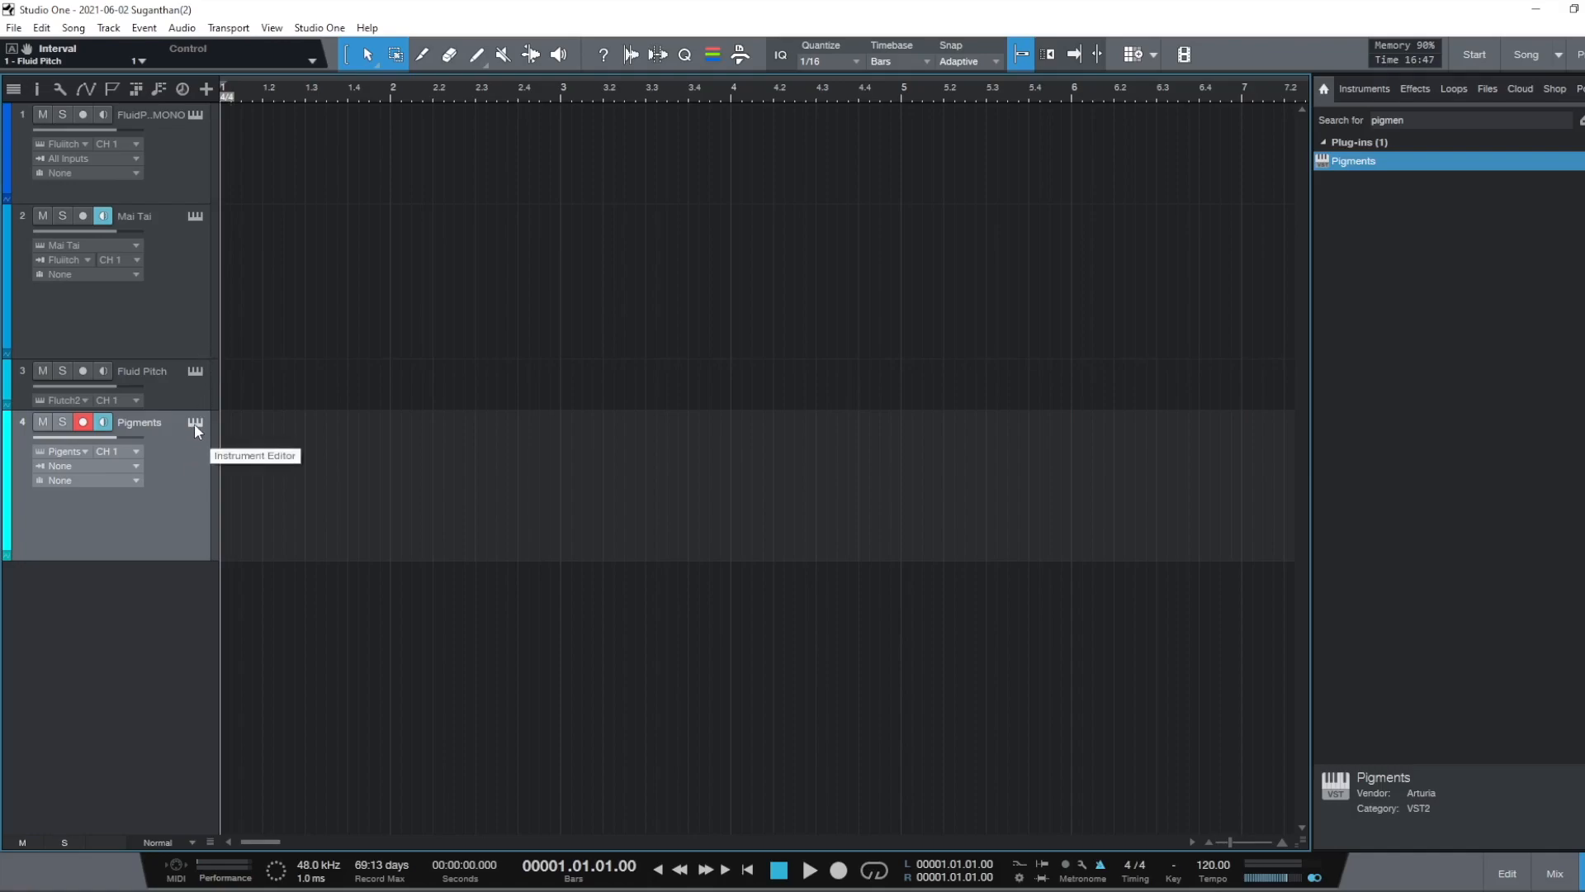
Step: Reopen the Pigments instrument editor showing the DX Keys 2 preset
{"action": "left_click", "coordinate": [195, 423]}
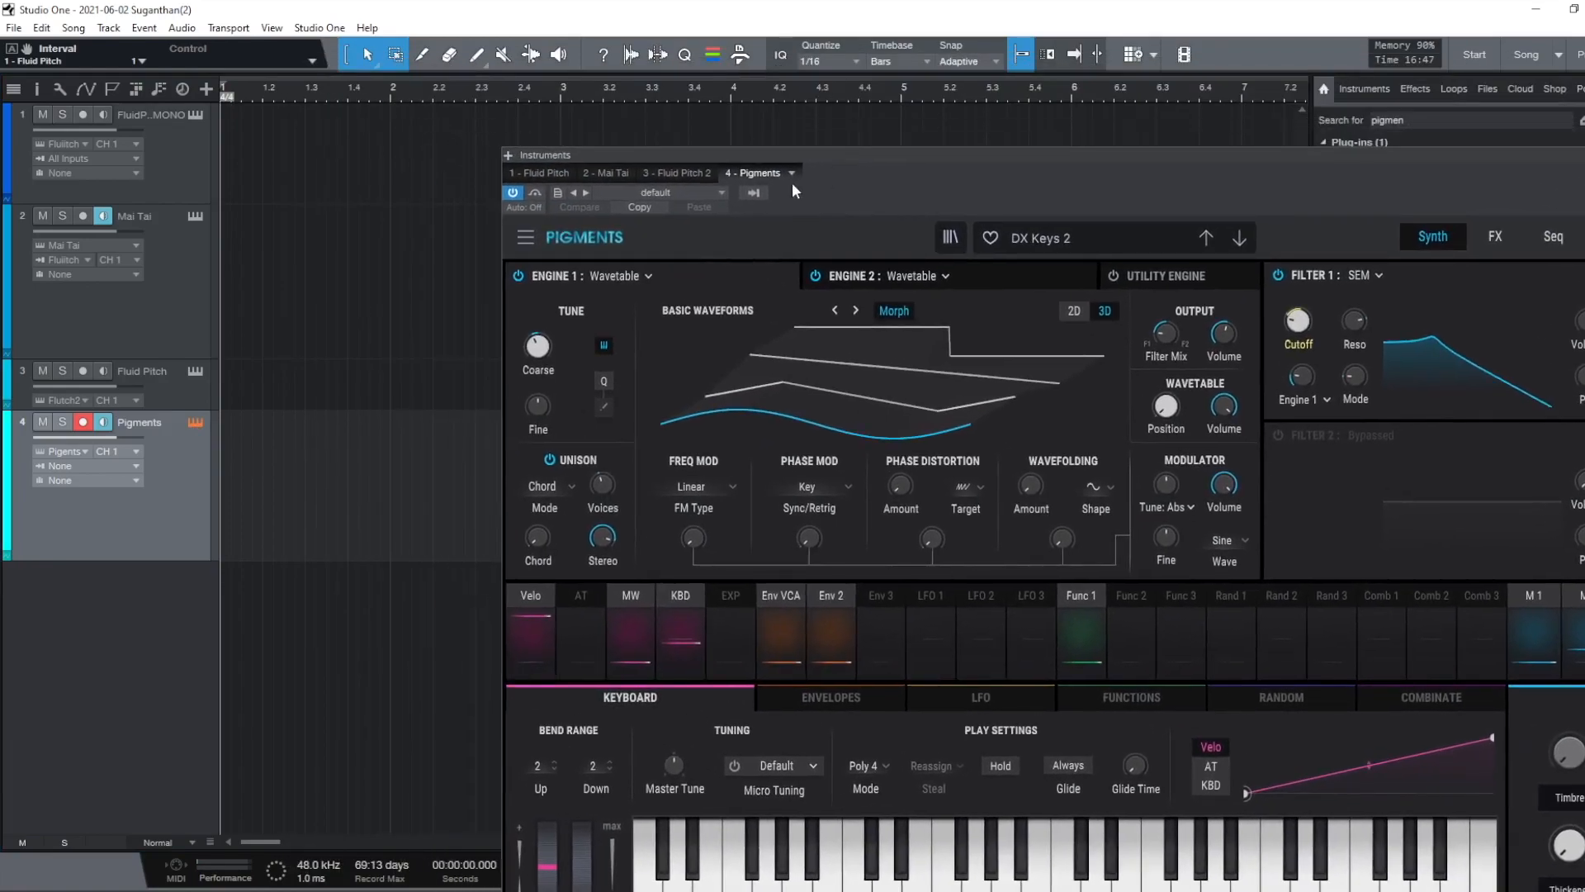
{"action": "mouse_move", "coordinate": [753, 192]}
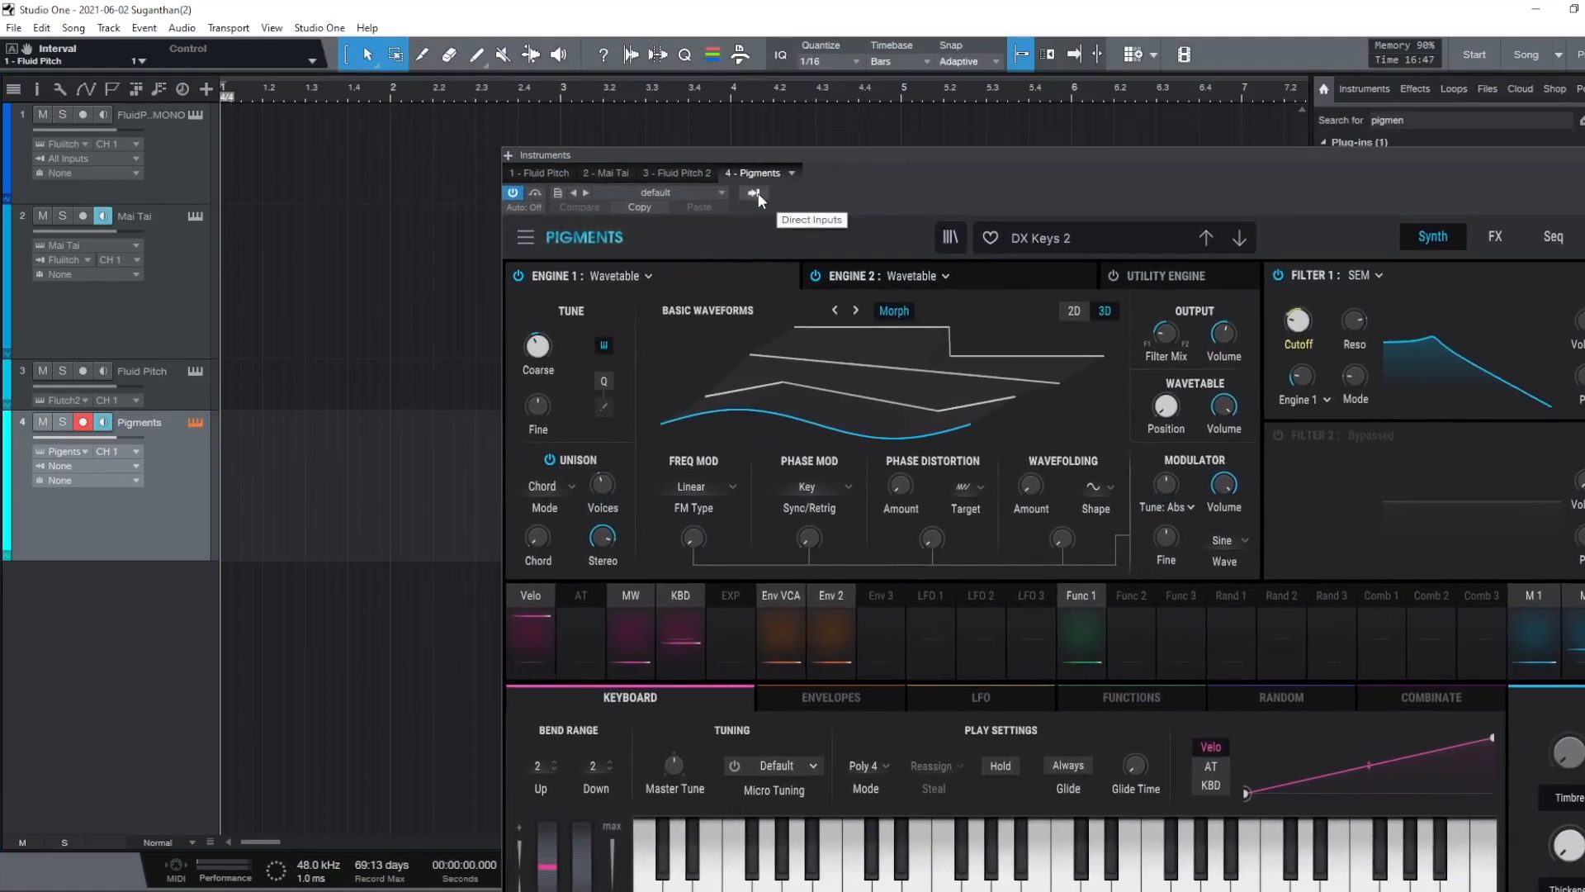
{"action": "left_click", "coordinate": [754, 191]}
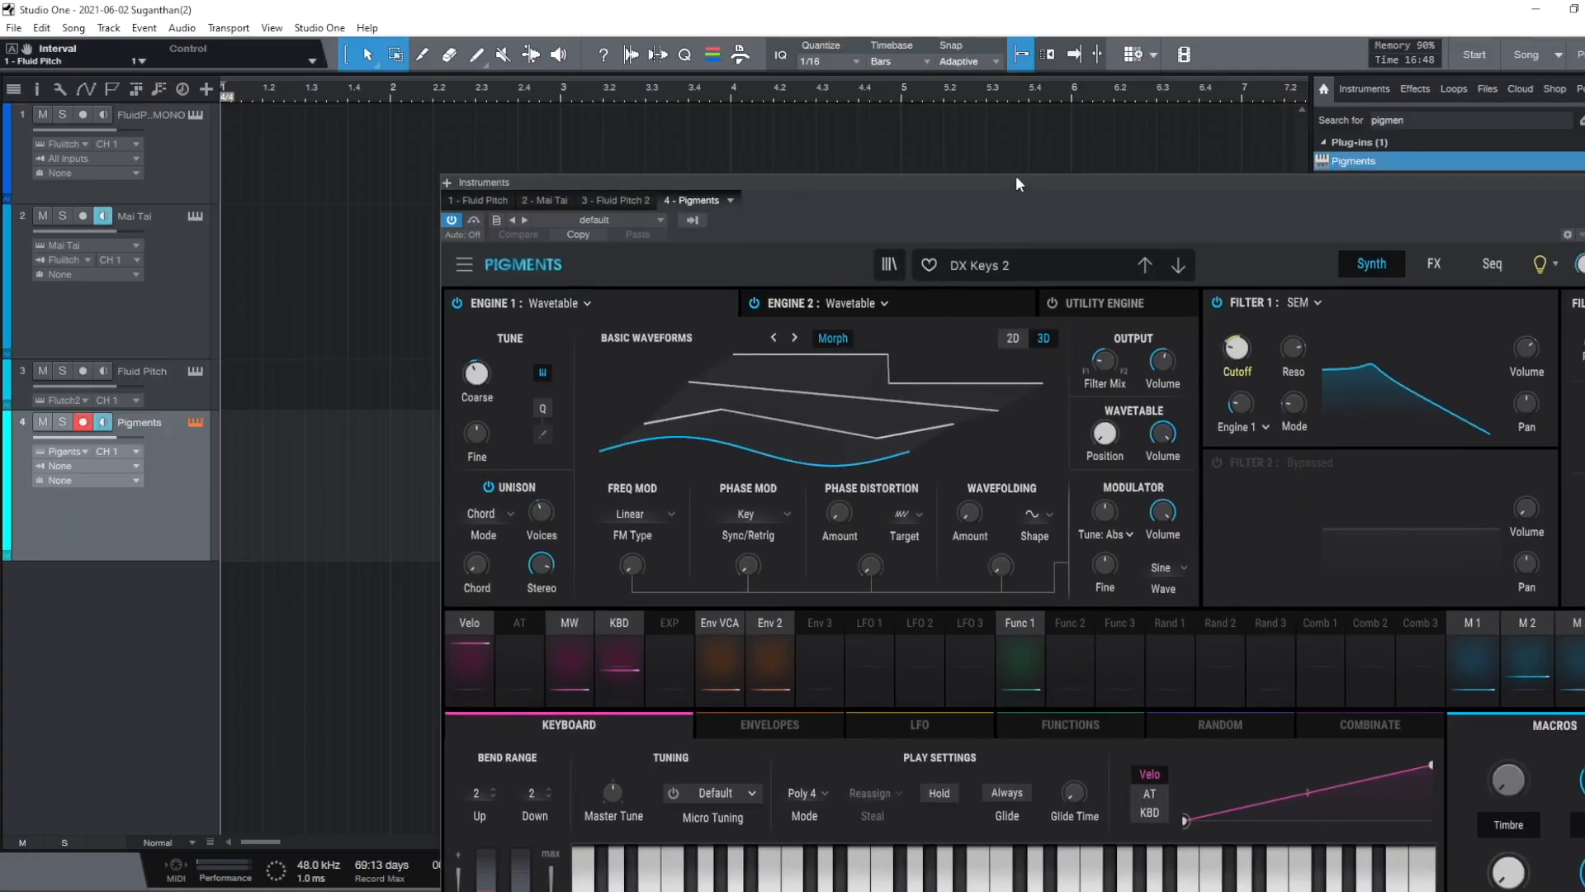
{"action": "mouse_move", "coordinate": [175, 389]}
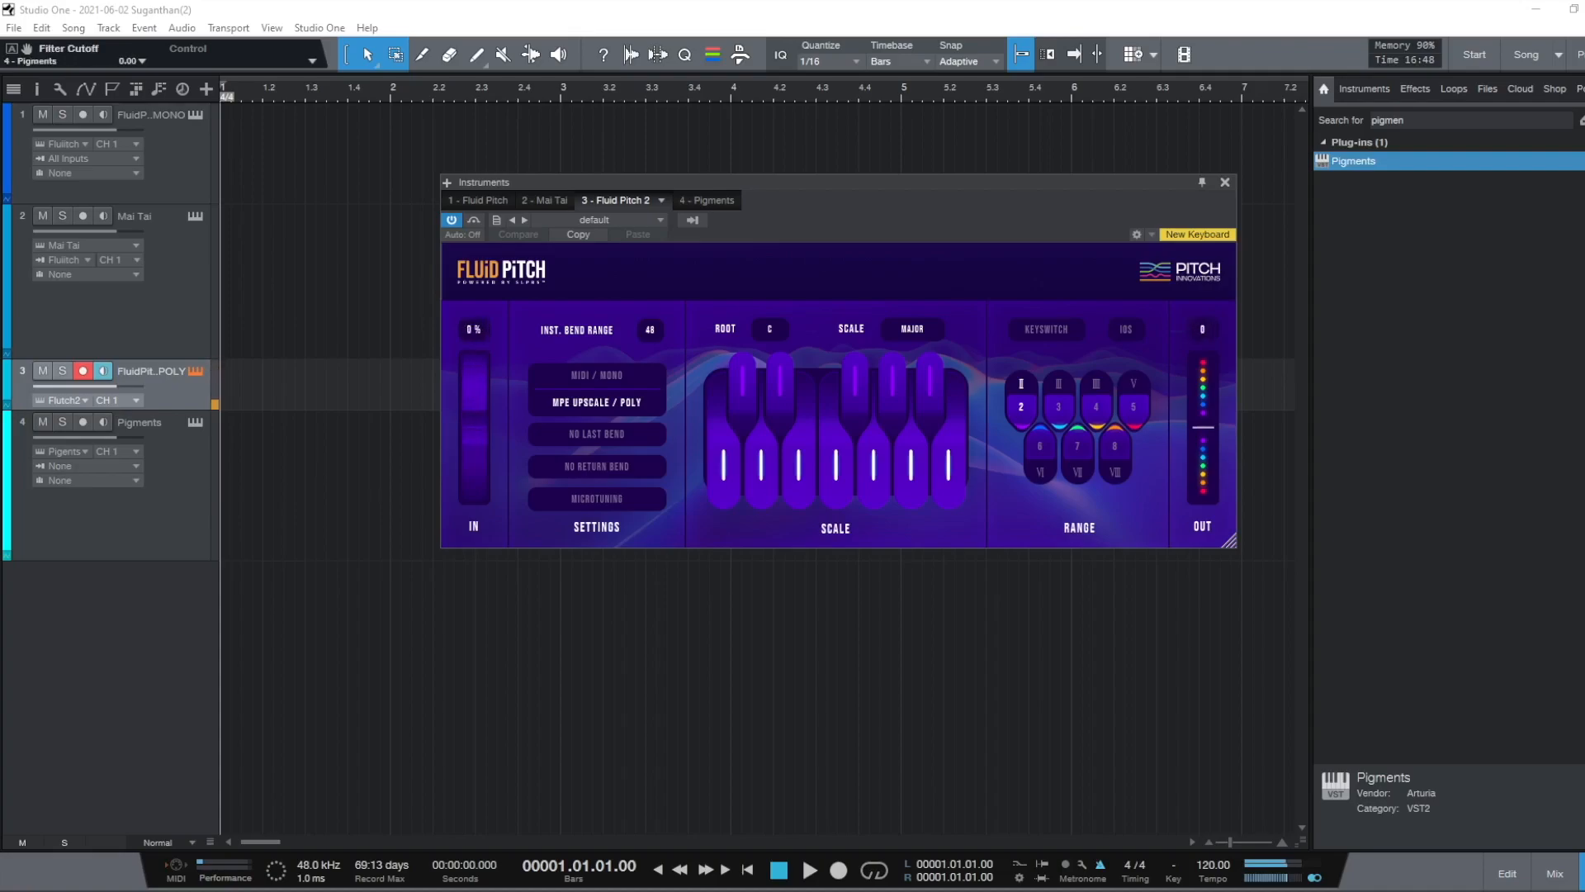
Step: Dismiss the accidental Add Tracks dialog and bend Fluid Pitch 2's IN strip down to −75%, reading −5.16 out
{"action": "left_click", "coordinate": [1057, 406]}
{"action": "type", "text": "ttttwr"}
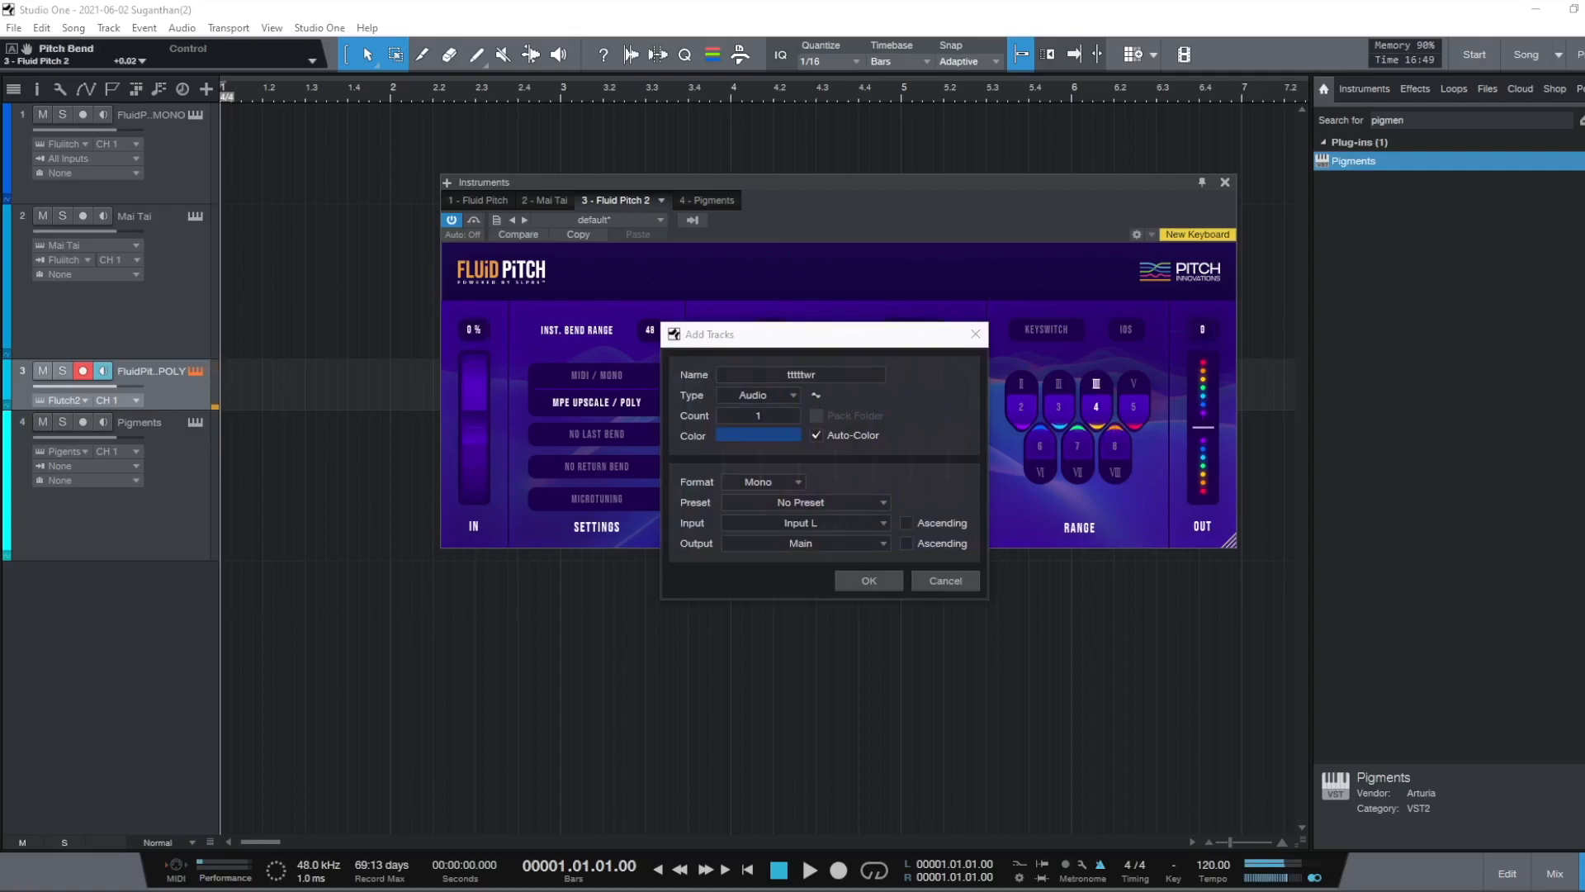
{"action": "left_click", "coordinate": [945, 581]}
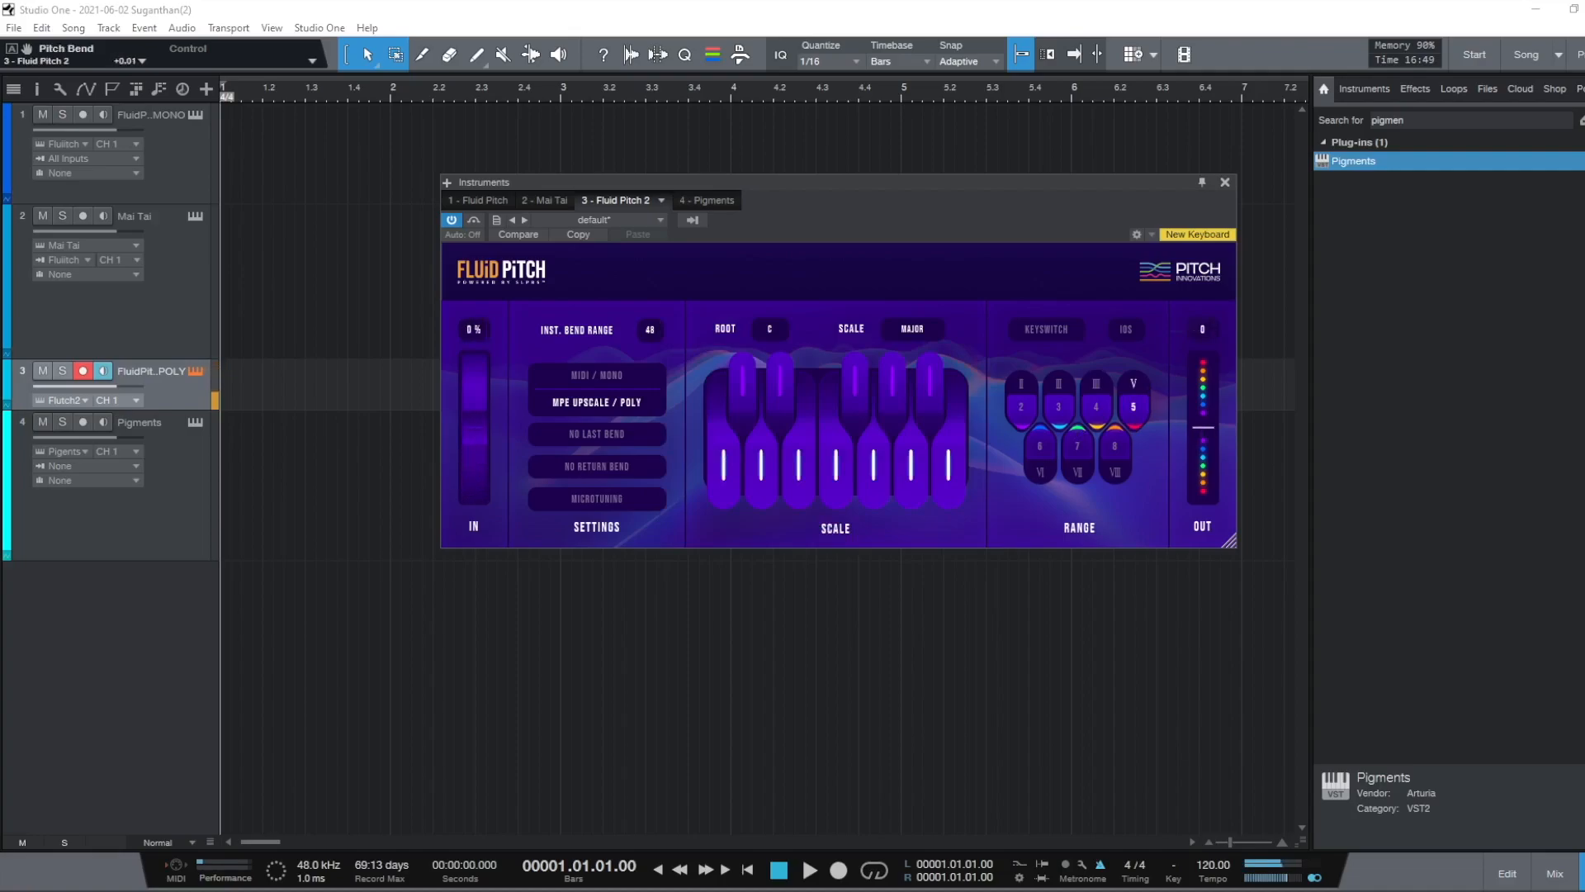
{"action": "left_click_drag", "start_coordinate": [472, 363], "coordinate": [472, 486]}
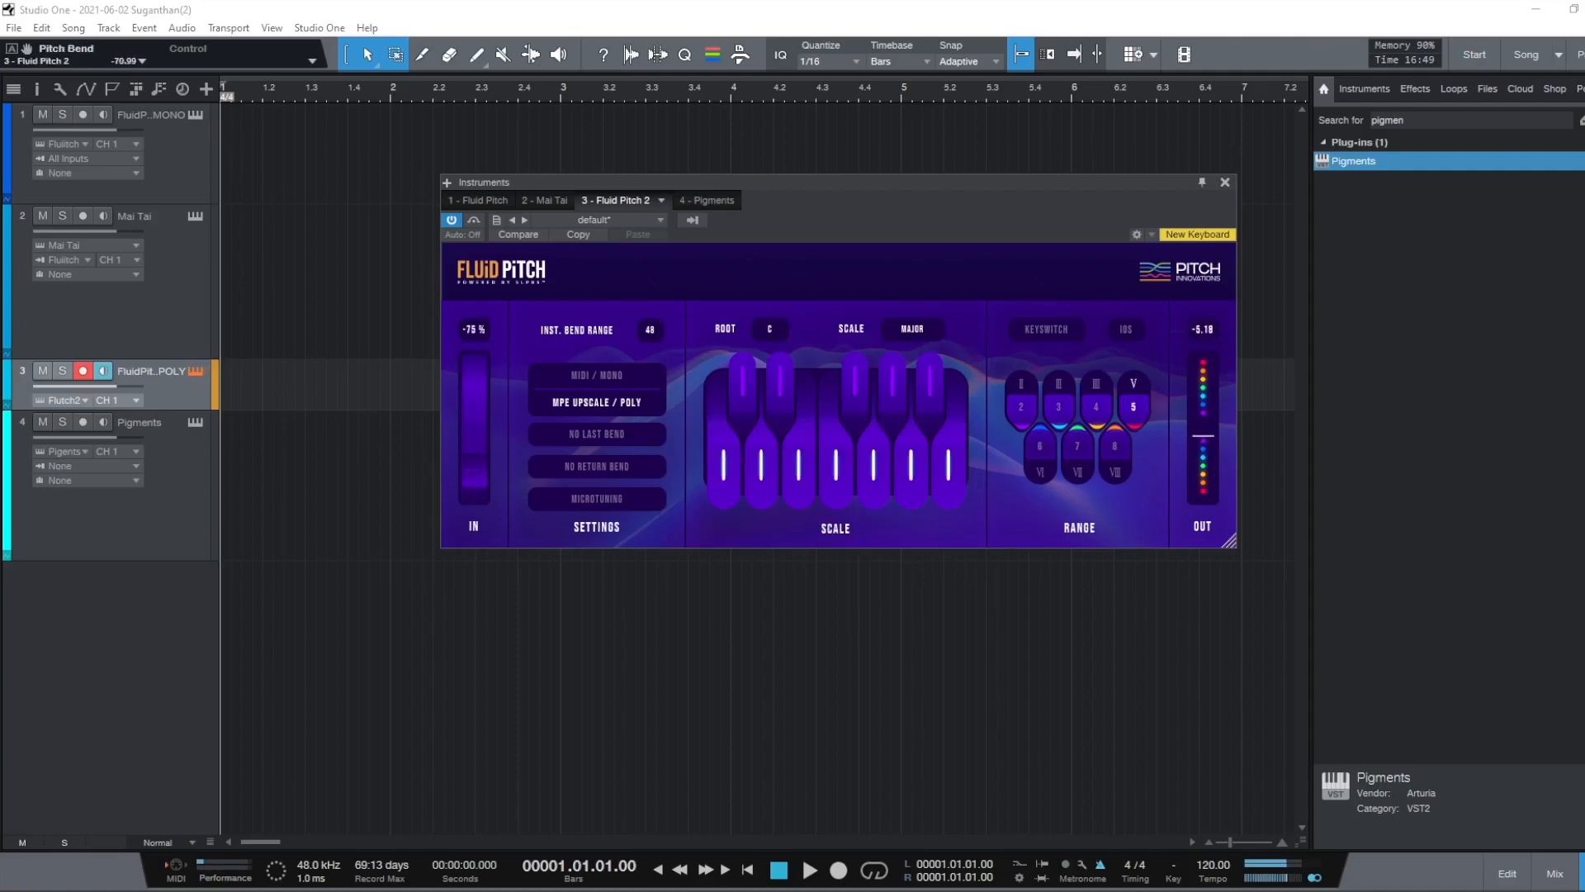